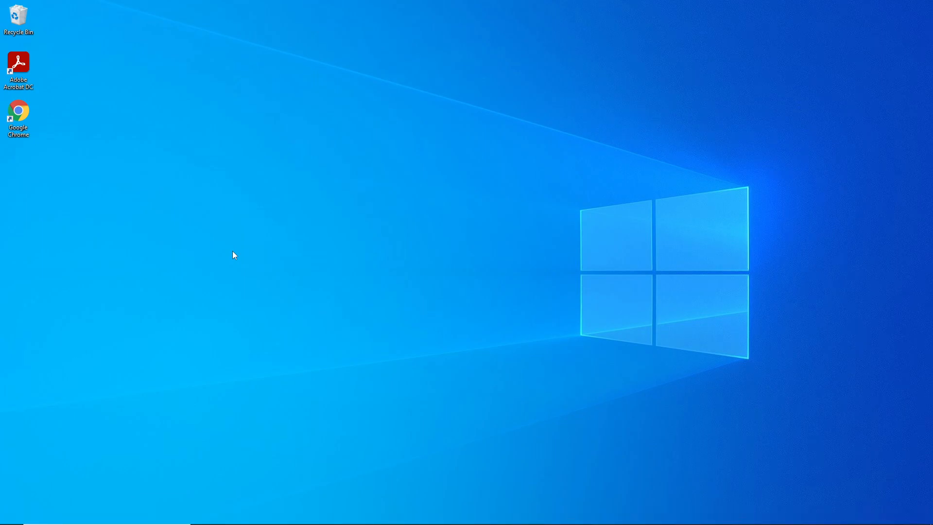
{"action": "mouse_move", "coordinate": [209, 277]}
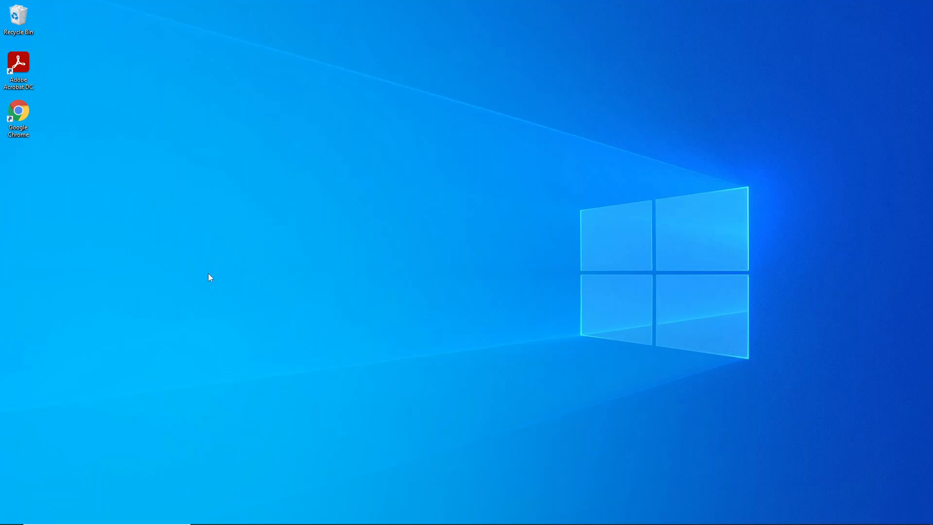
{"action": "mouse_move", "coordinate": [82, 433]}
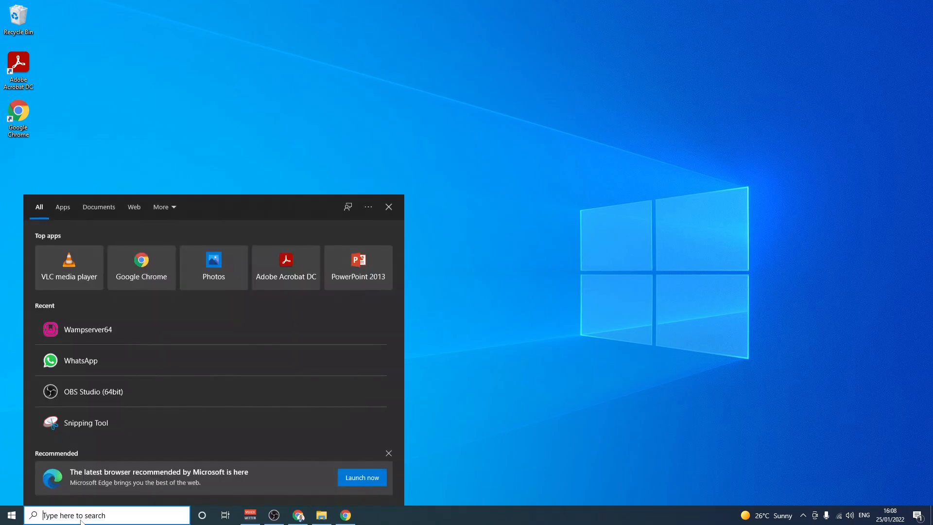
{"action": "mouse_move", "coordinate": [88, 328]}
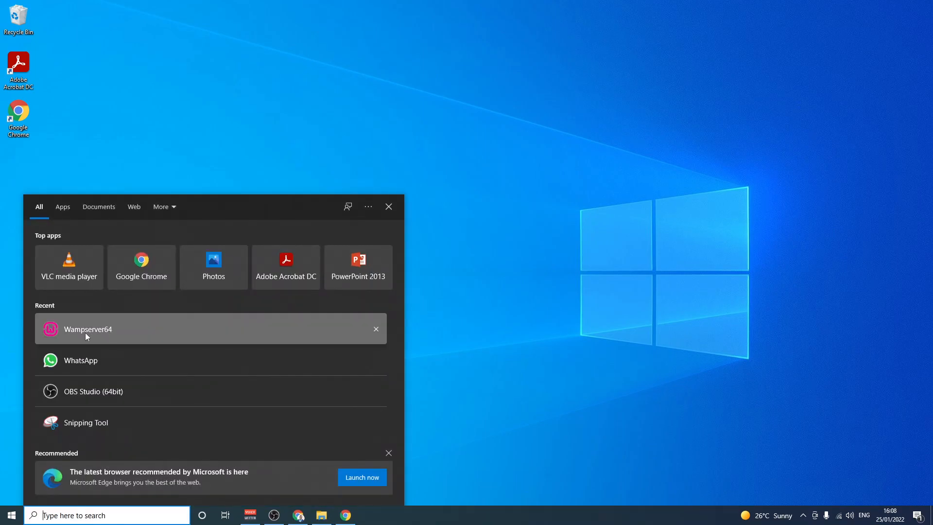
Step: Launch Wampserver64 from the Start menu's Recent list, revealing the missing MSVCR110.dll error
{"action": "left_click", "coordinate": [87, 329]}
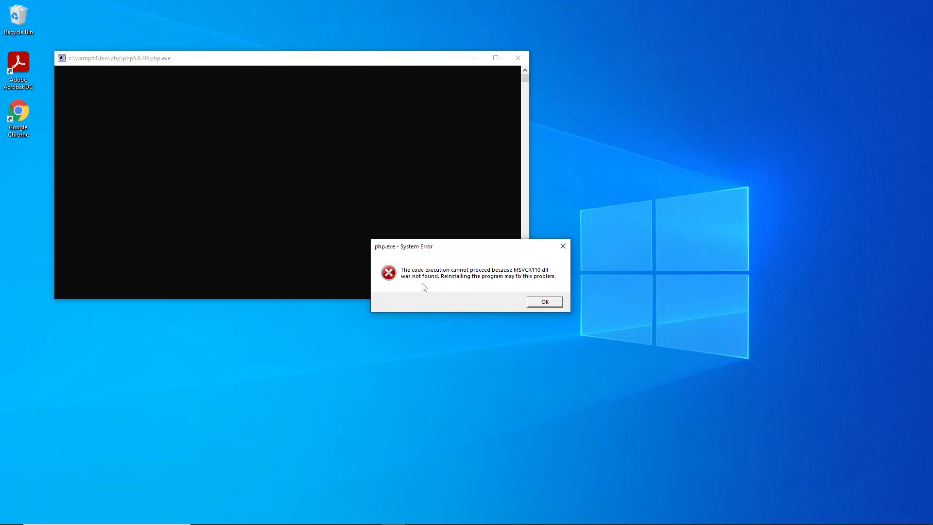
{"action": "mouse_move", "coordinate": [433, 292]}
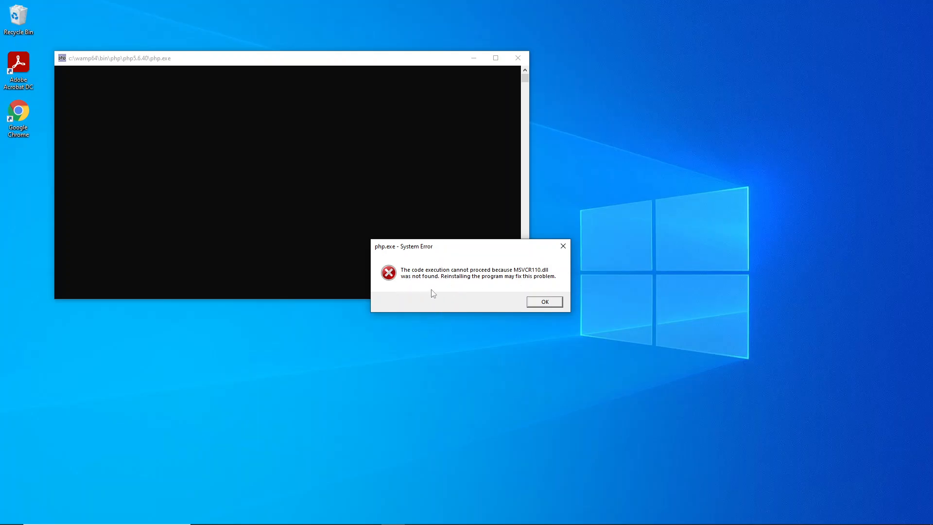
{"action": "mouse_move", "coordinate": [510, 270]}
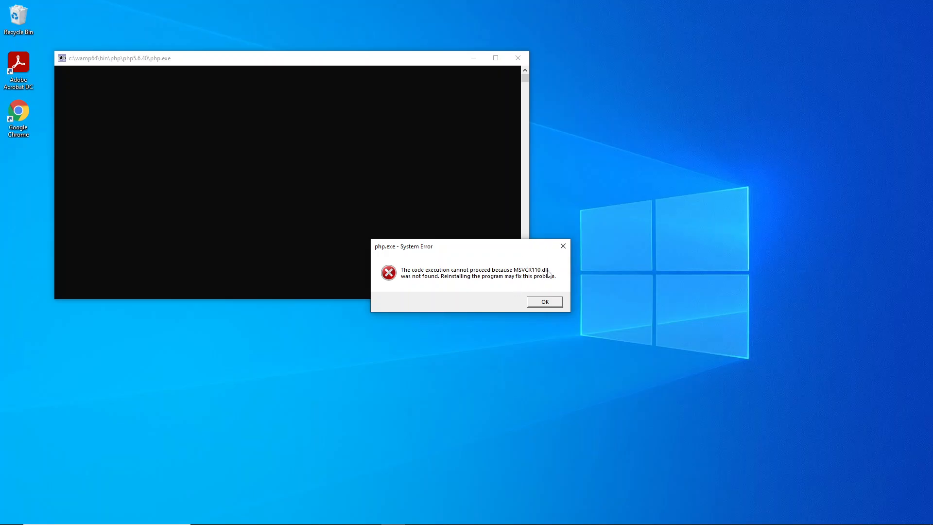
{"action": "mouse_move", "coordinate": [537, 289]}
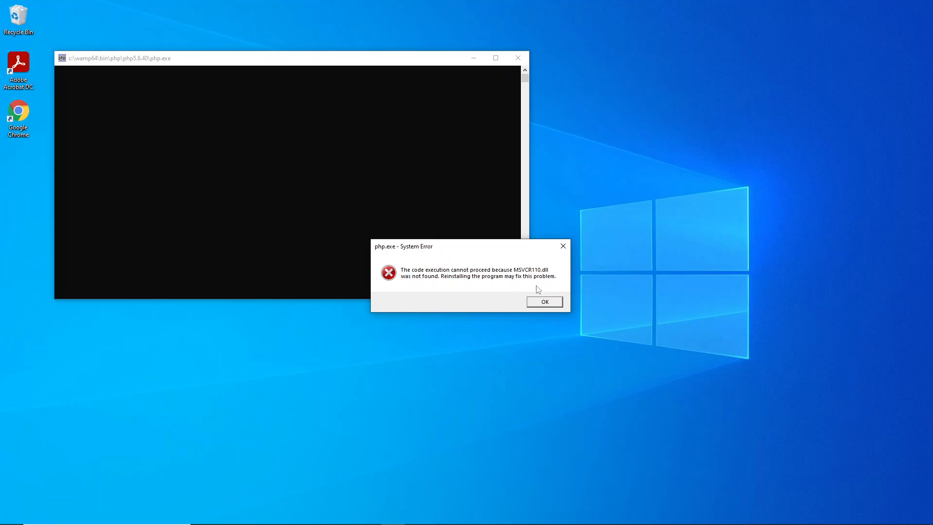
{"action": "mouse_move", "coordinate": [527, 275]}
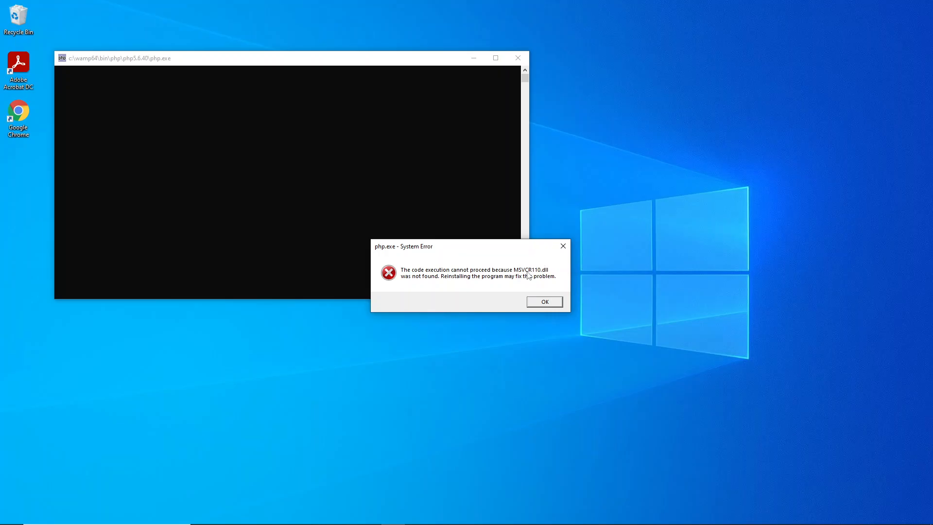
{"action": "mouse_move", "coordinate": [445, 289]}
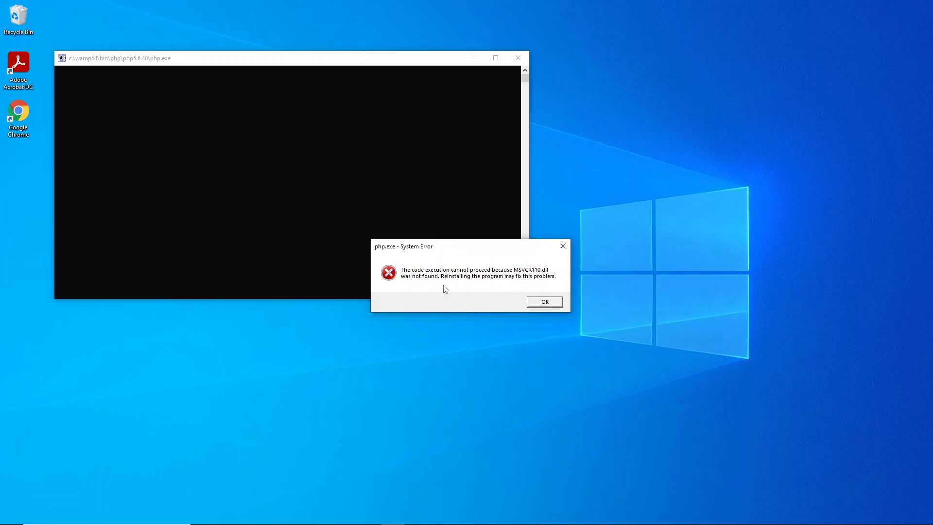
{"action": "mouse_move", "coordinate": [558, 258]}
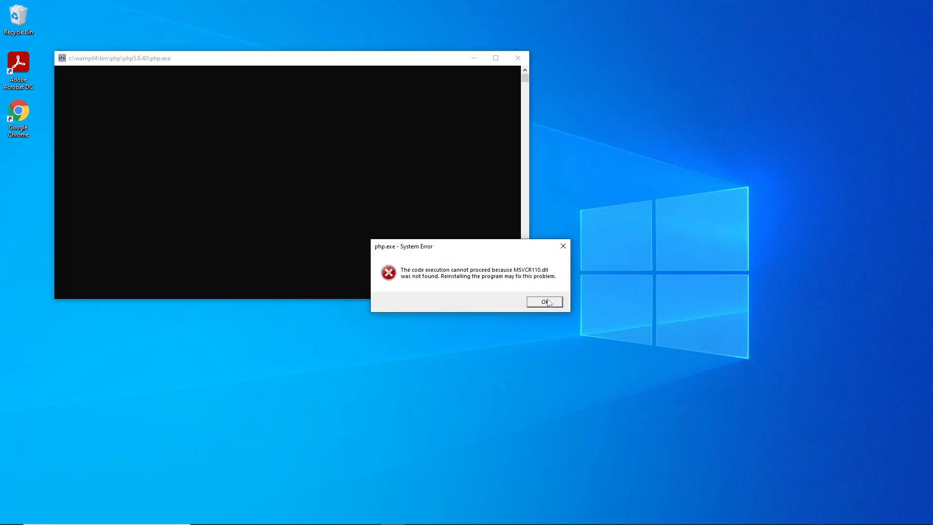
Step: Dismiss the DLL error and copy the dll-files.com msvcr110.dll link from BigBlueButton's public chat
{"action": "left_click", "coordinate": [543, 301]}
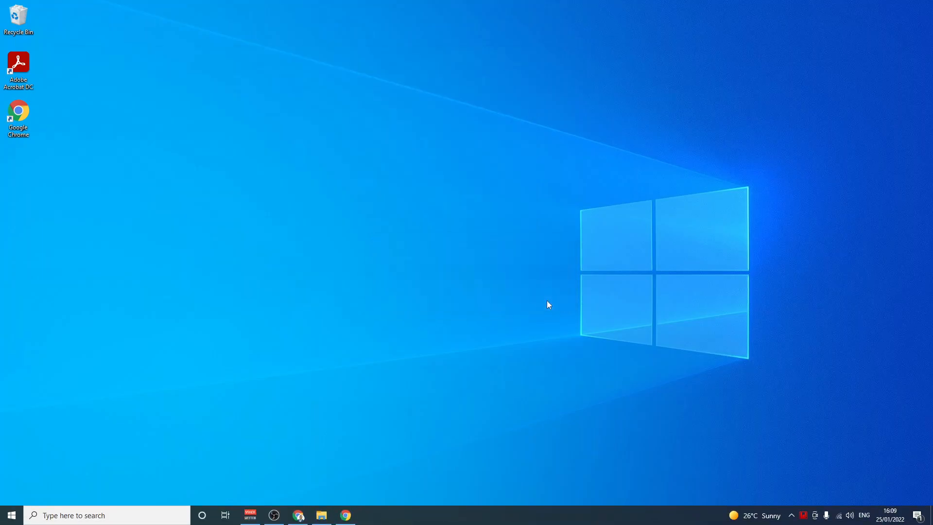
{"action": "mouse_move", "coordinate": [415, 411]}
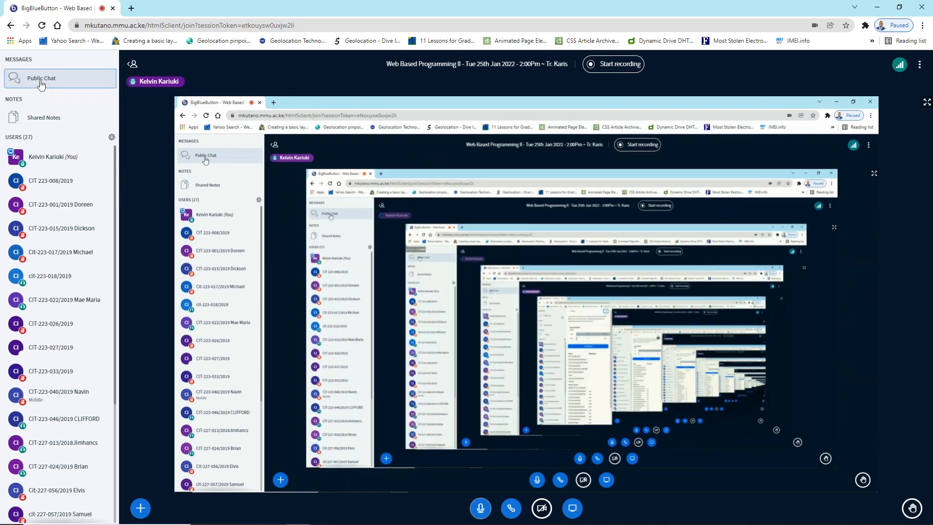
{"action": "left_click", "coordinate": [41, 78]}
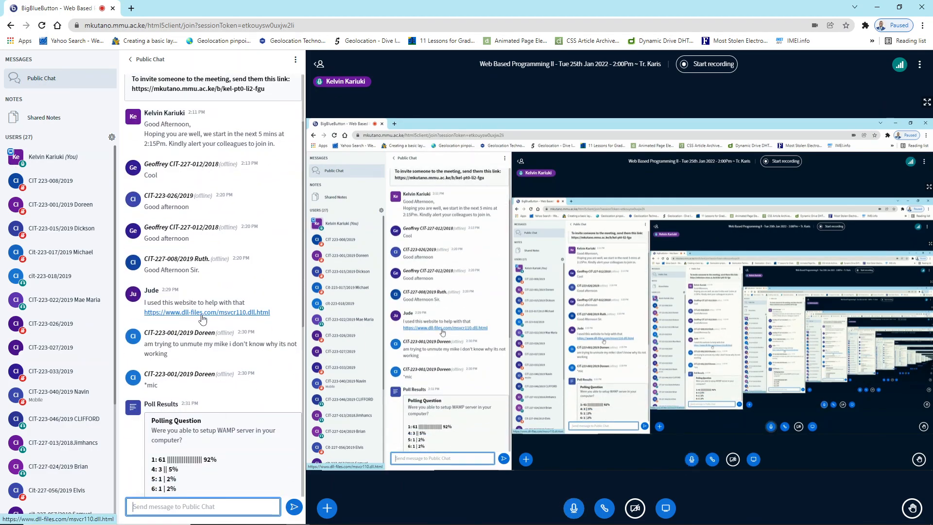
{"action": "right_click", "coordinate": [207, 312]}
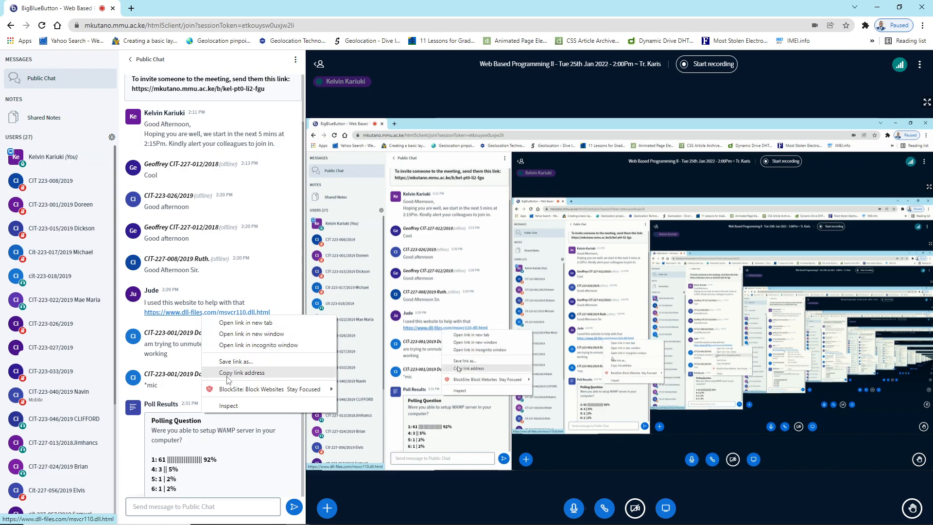
{"action": "left_click", "coordinate": [241, 373]}
{"action": "type", "text": "no"}
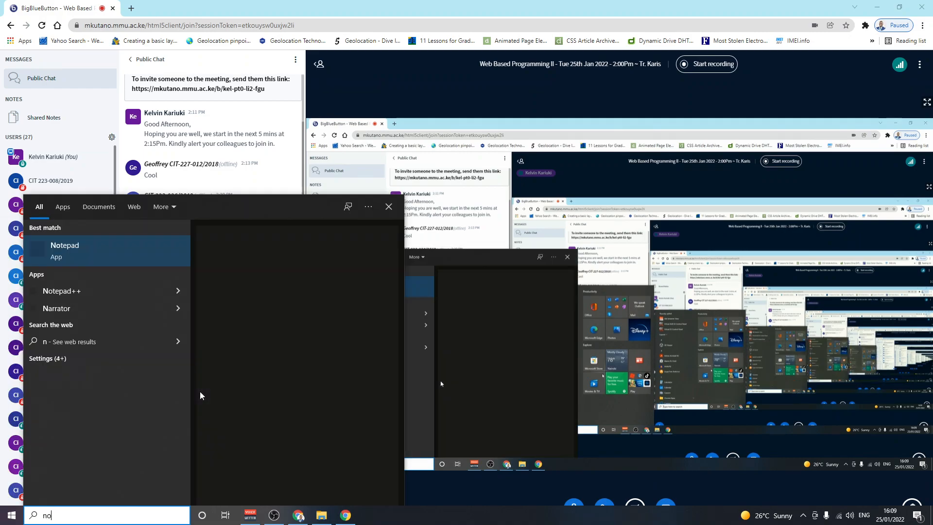
{"action": "left_click", "coordinate": [64, 250]}
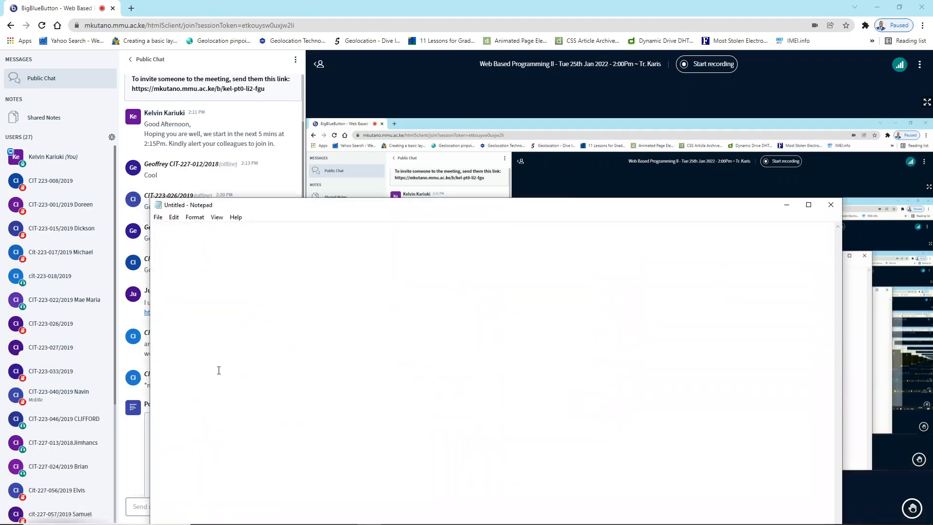
{"action": "type", "text": "https://www.dll-files.com/msvcr110.dll.html"}
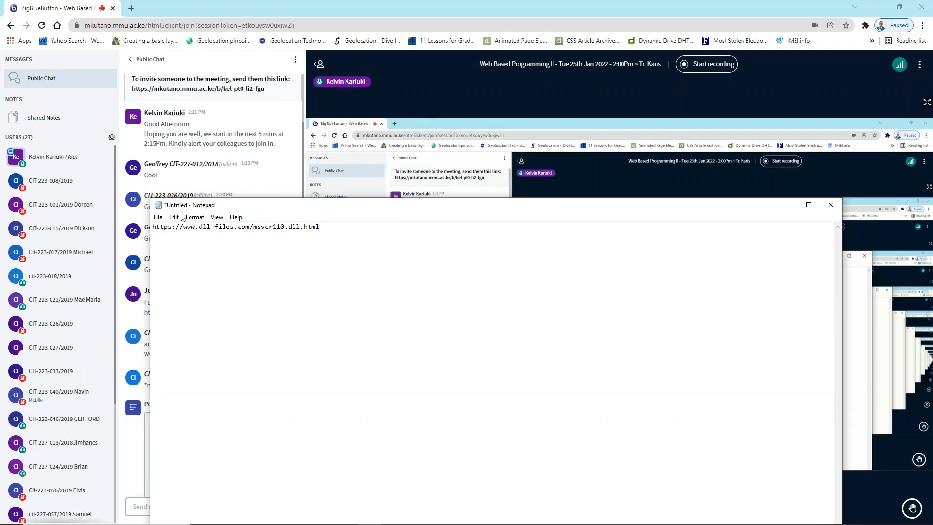
{"action": "left_click", "coordinate": [194, 217]}
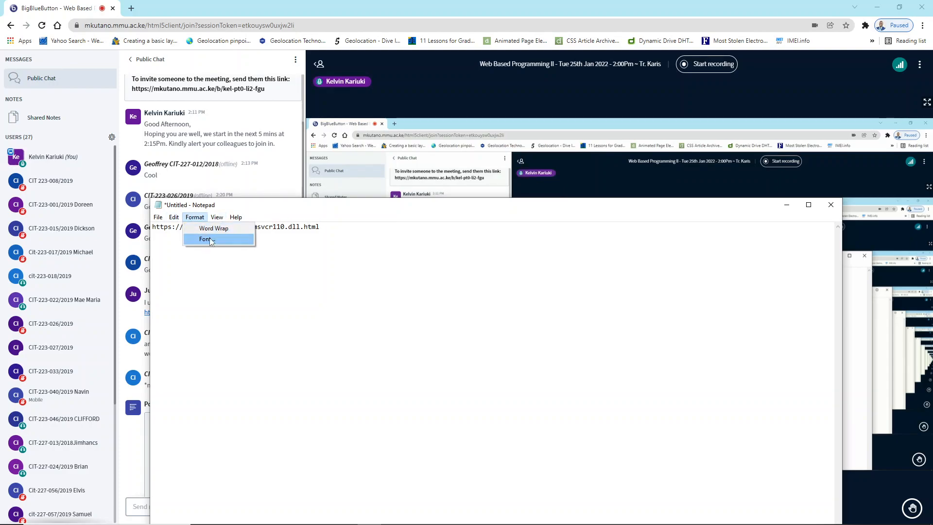
{"action": "left_click", "coordinate": [205, 238]}
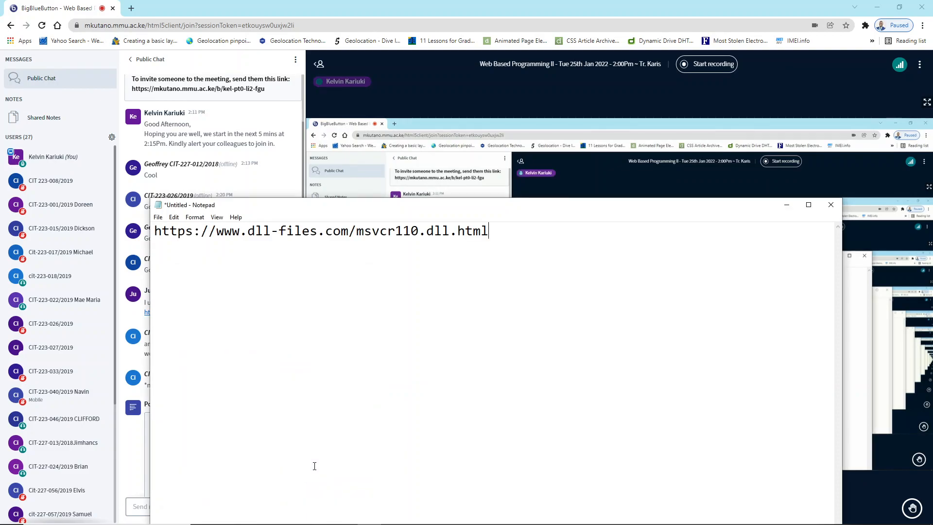
{"action": "left_click", "coordinate": [194, 217]}
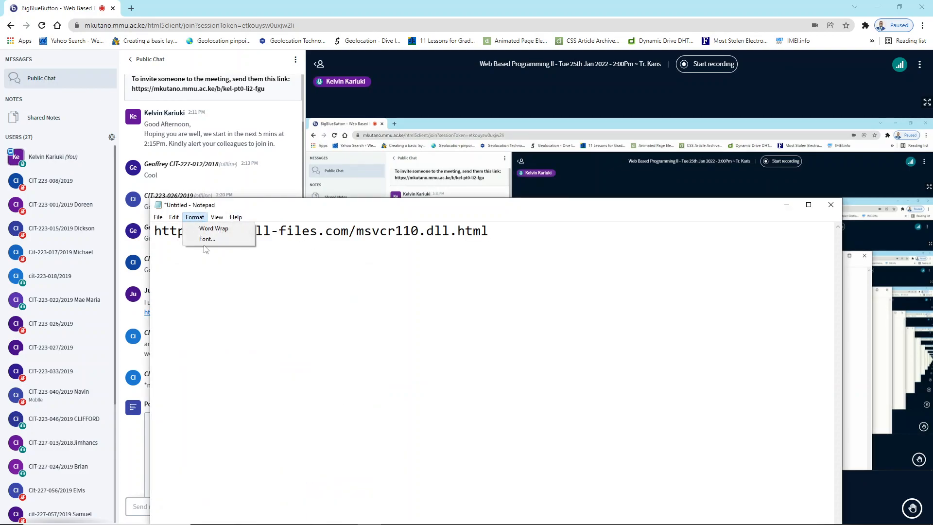
{"action": "left_click", "coordinate": [206, 239]}
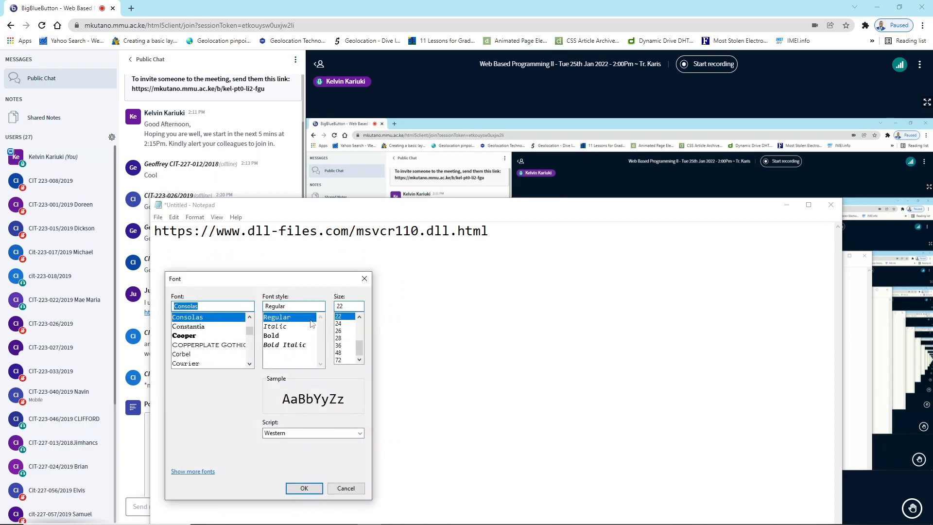
{"action": "left_click", "coordinate": [338, 337]}
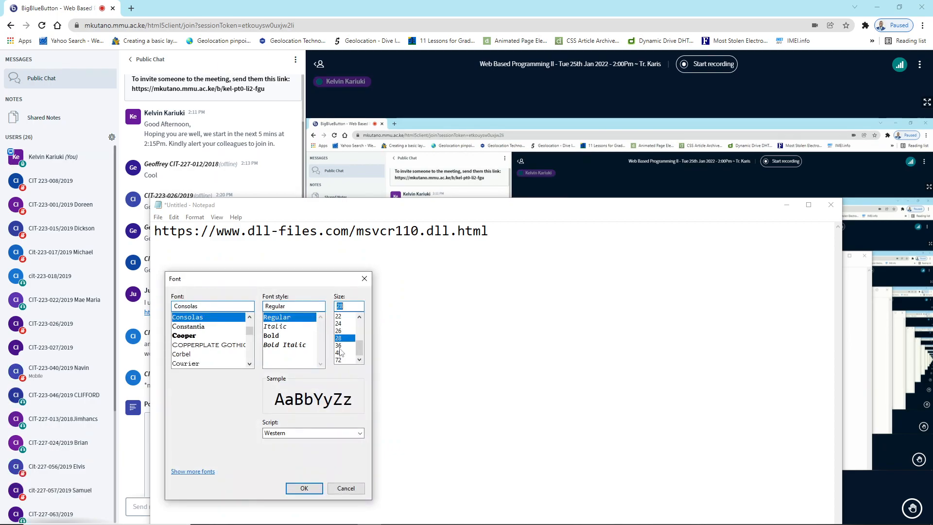
{"action": "left_click", "coordinate": [303, 488]}
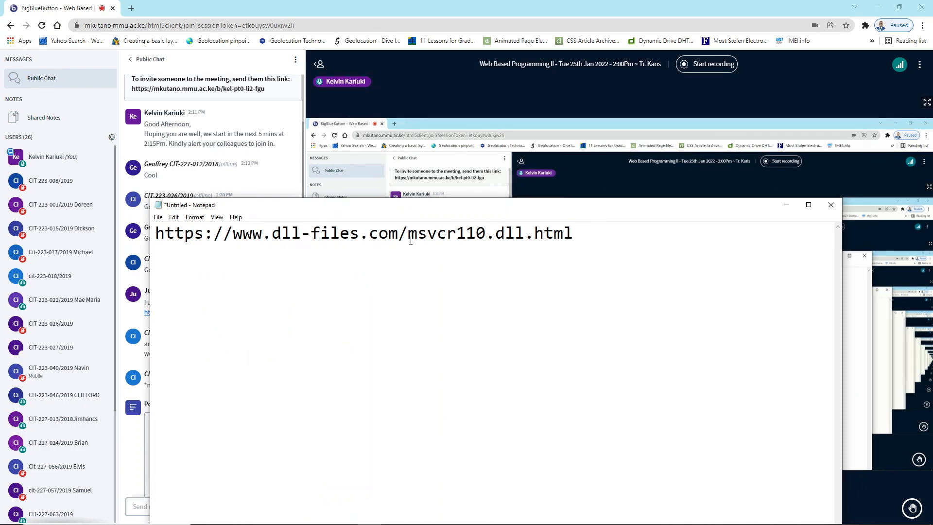
{"action": "double_click", "coordinate": [452, 233]}
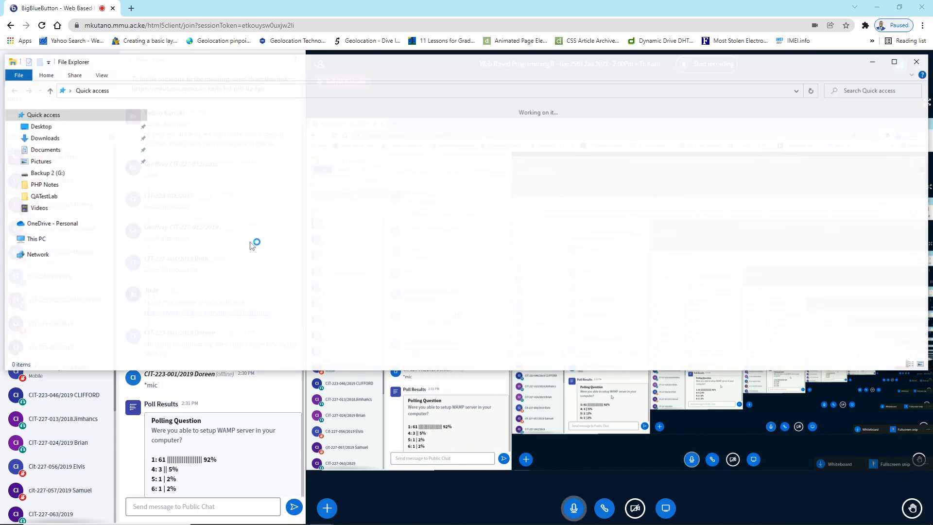
Step: Open Downloads > msvcr110 and select the msvcr110.dll file
{"action": "left_click", "coordinate": [45, 137]}
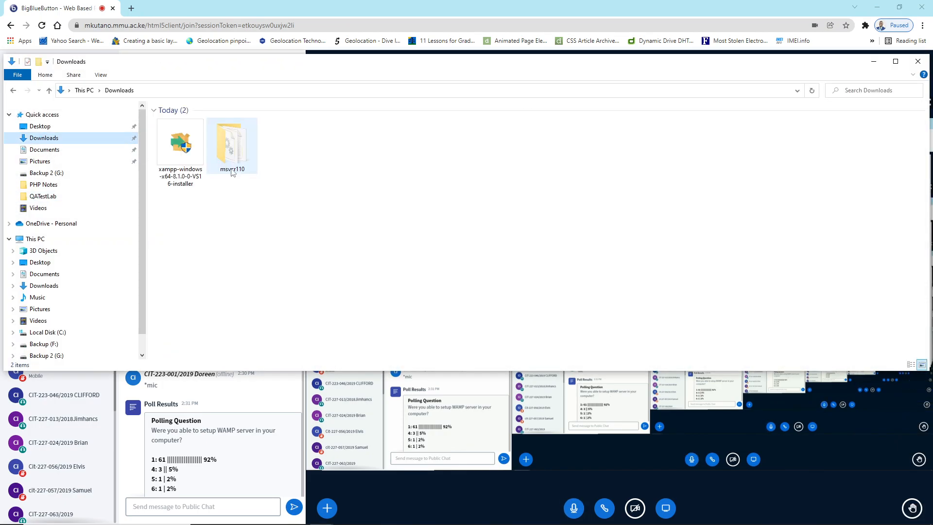
{"action": "double_click", "coordinate": [232, 143]}
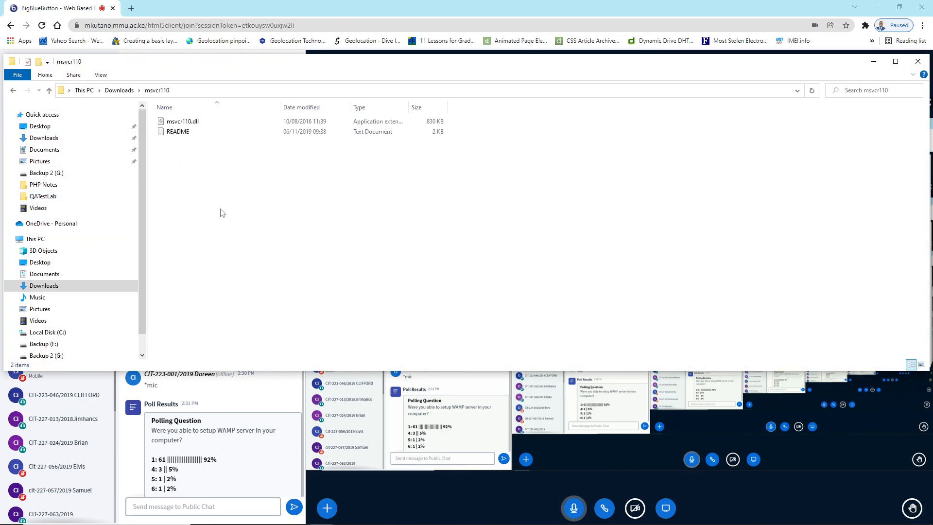
{"action": "left_click", "coordinate": [183, 121]}
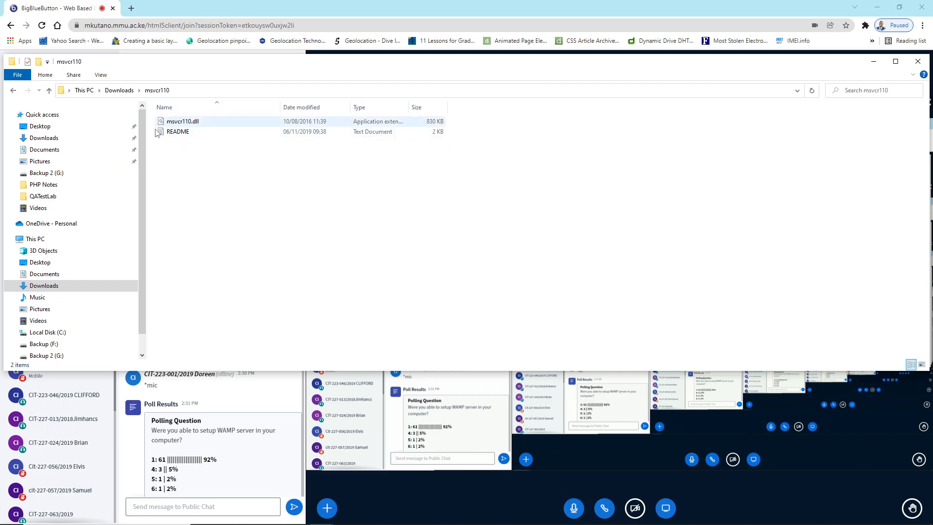
{"action": "left_click", "coordinate": [182, 121]}
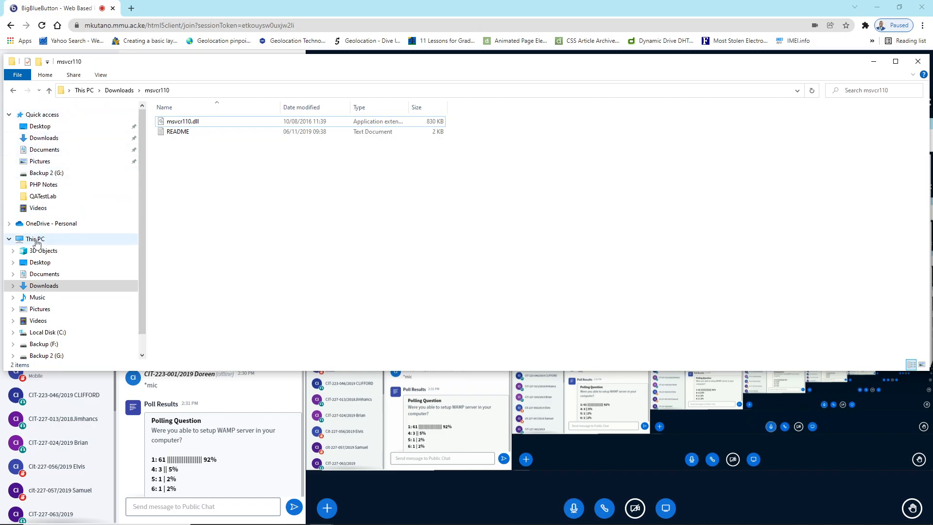
Step: Navigate from This PC to C:\Windows and scroll down to the System32 folder
{"action": "left_click", "coordinate": [34, 239]}
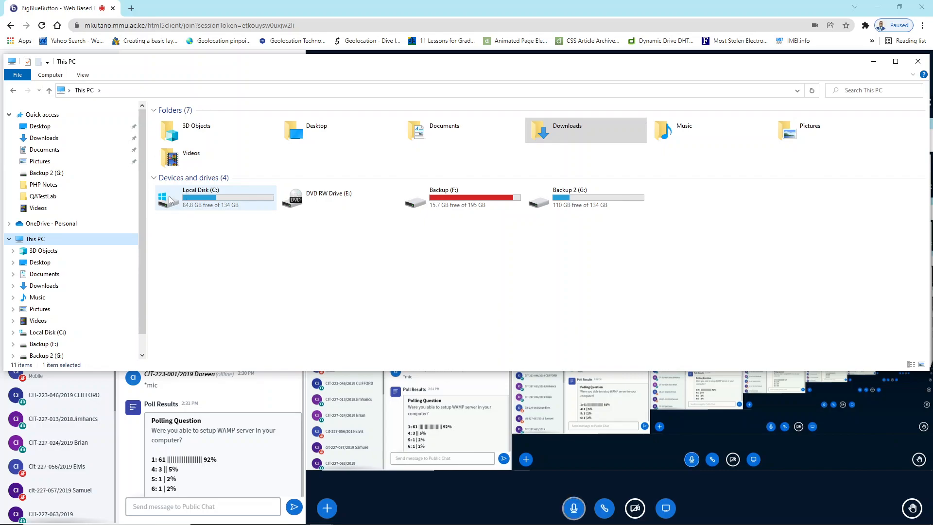
{"action": "mouse_move", "coordinate": [169, 199]}
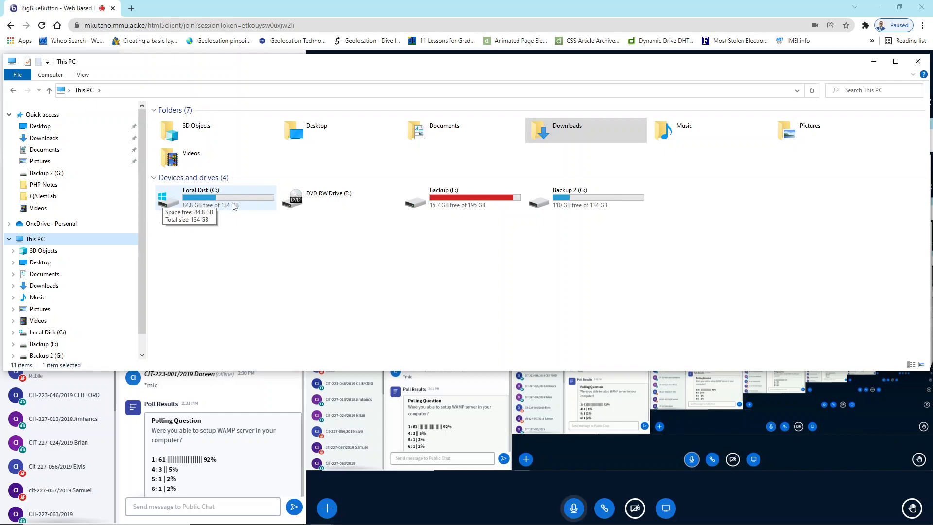
{"action": "double_click", "coordinate": [201, 197]}
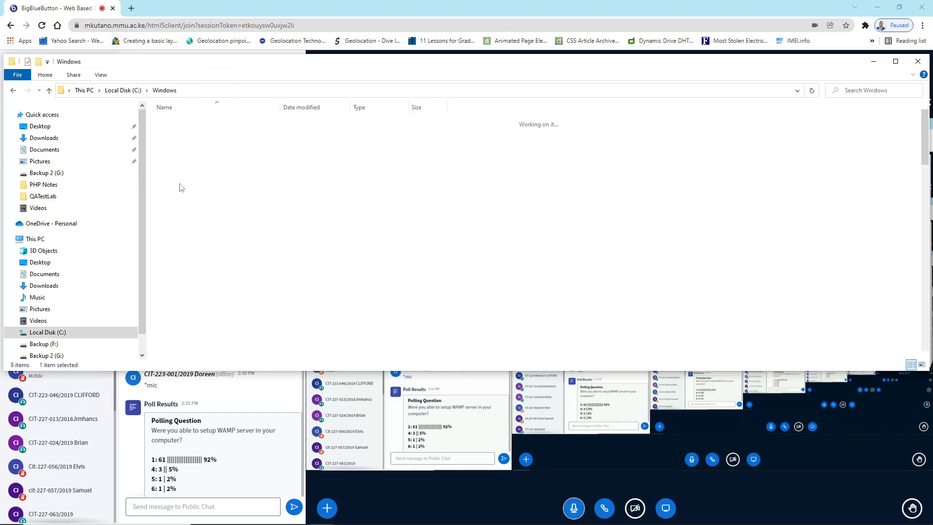
{"action": "left_click", "coordinate": [177, 312]}
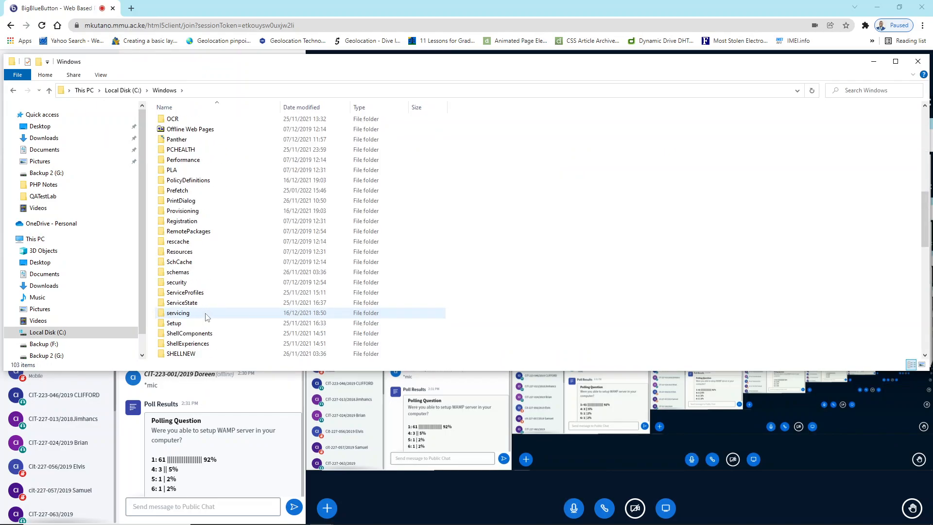
{"action": "scroll", "scroll_direction": "down", "scroll_amount": 3}
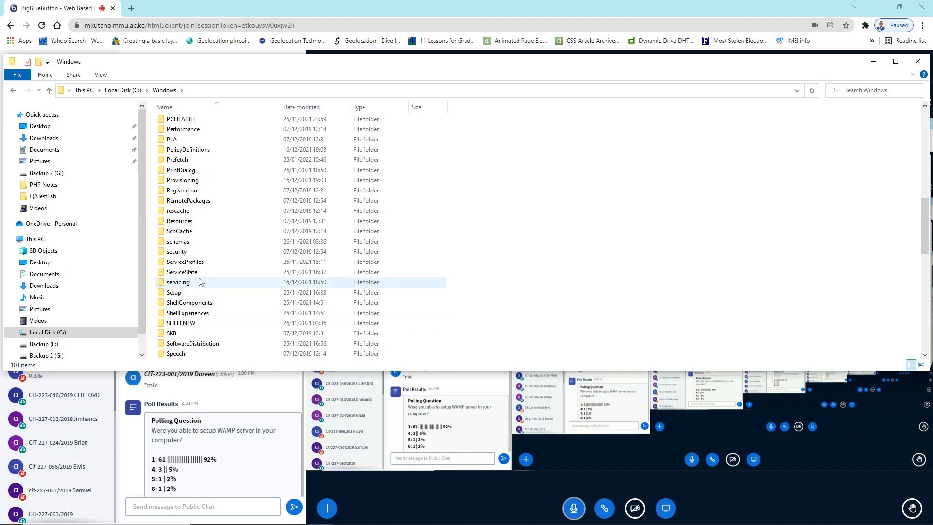
{"action": "scroll", "scroll_direction": "down", "scroll_amount": 3}
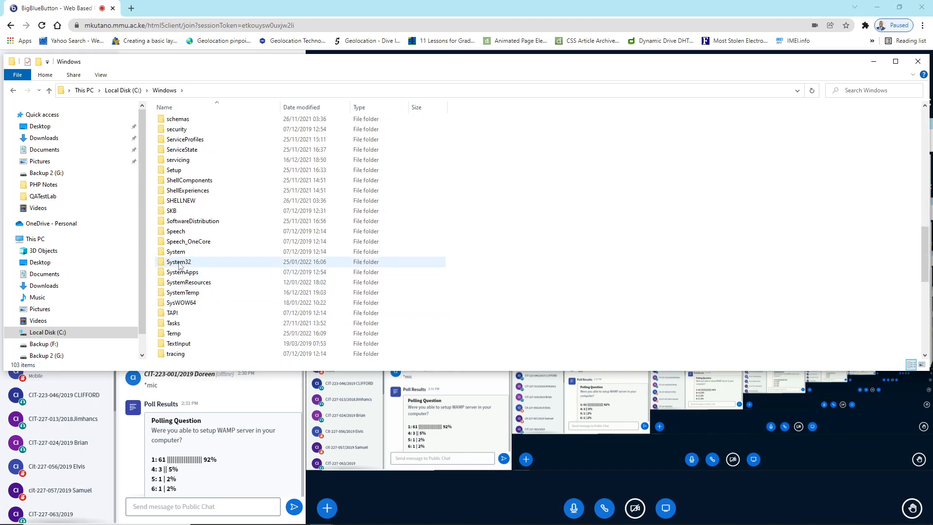
Step: Paste msvcr110.dll into System32, granting administrator permission to continue
{"action": "double_click", "coordinate": [178, 261]}
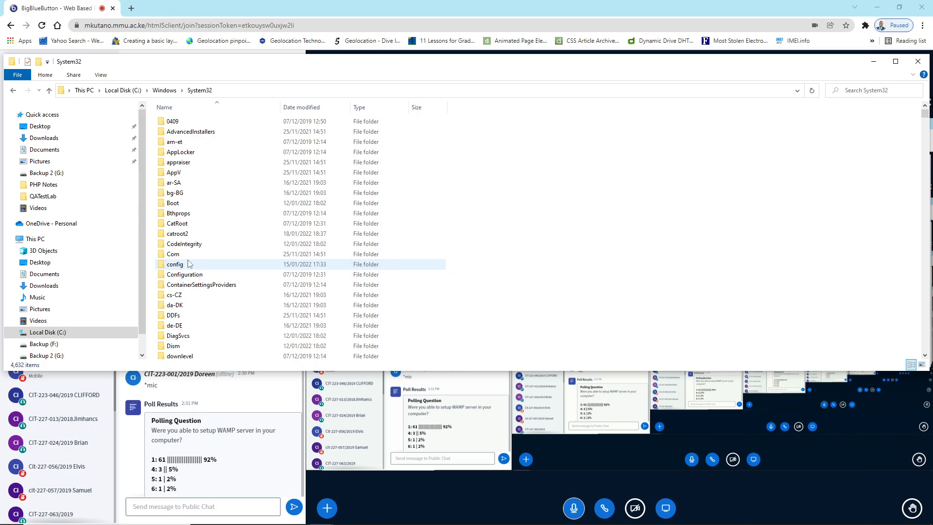
{"action": "right_click", "coordinate": [615, 148]}
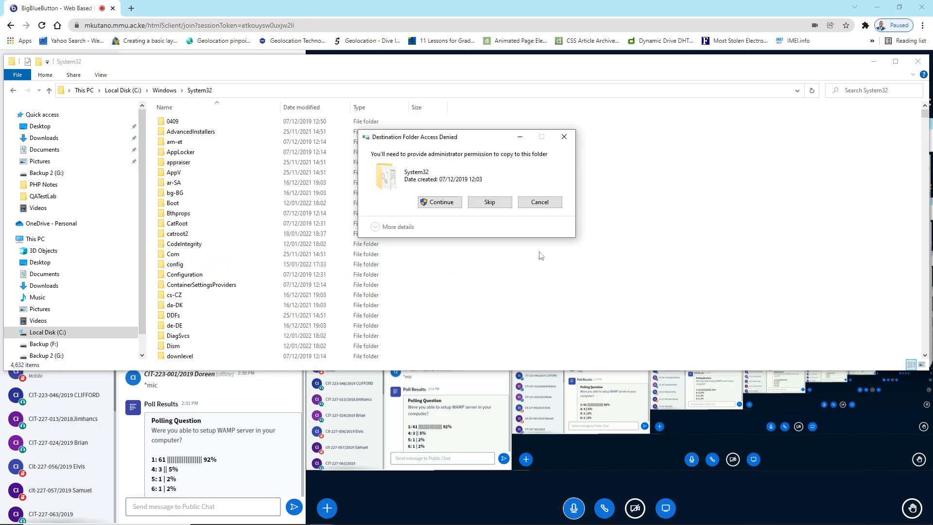
{"action": "mouse_move", "coordinate": [458, 166]}
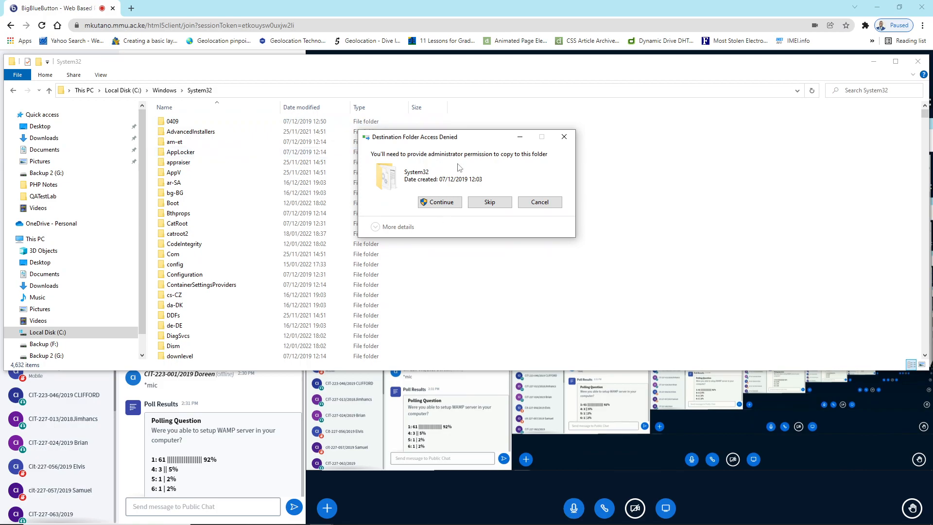
{"action": "mouse_move", "coordinate": [439, 201]}
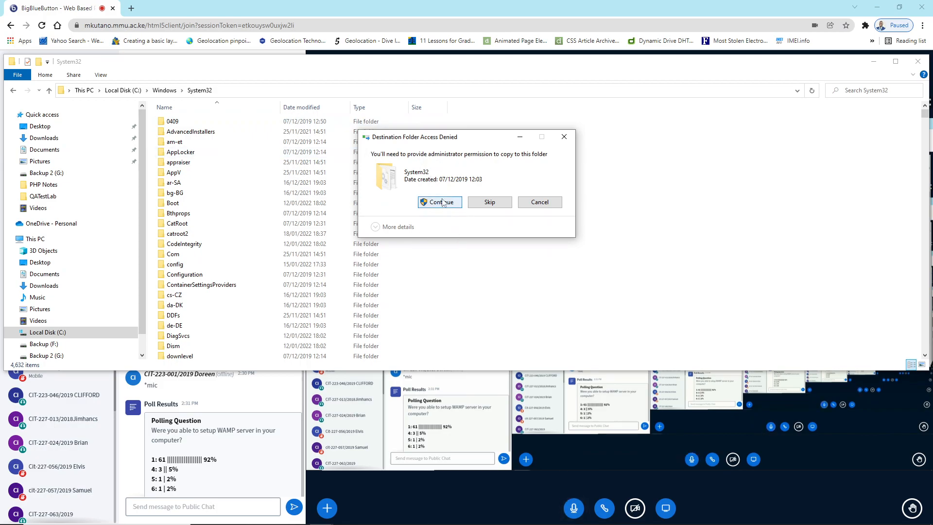
{"action": "left_click", "coordinate": [439, 201]}
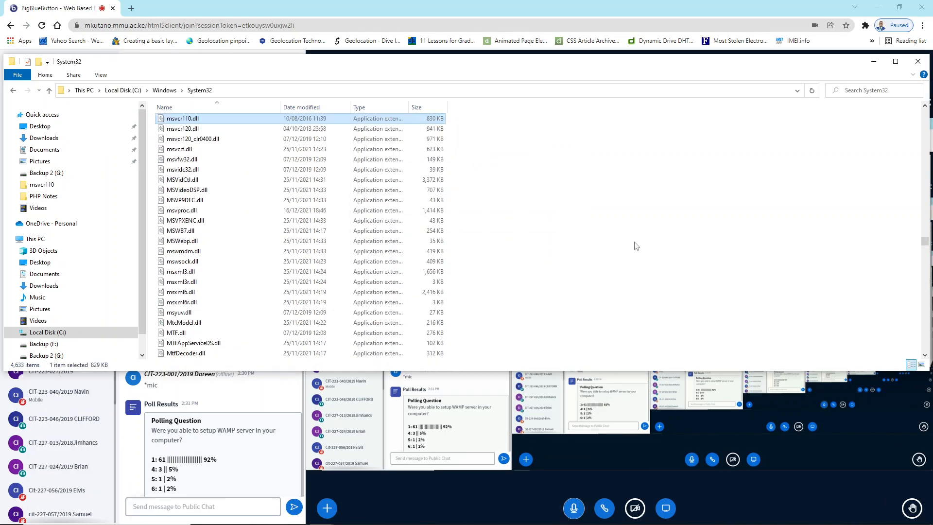
{"action": "left_click", "coordinate": [650, 210]}
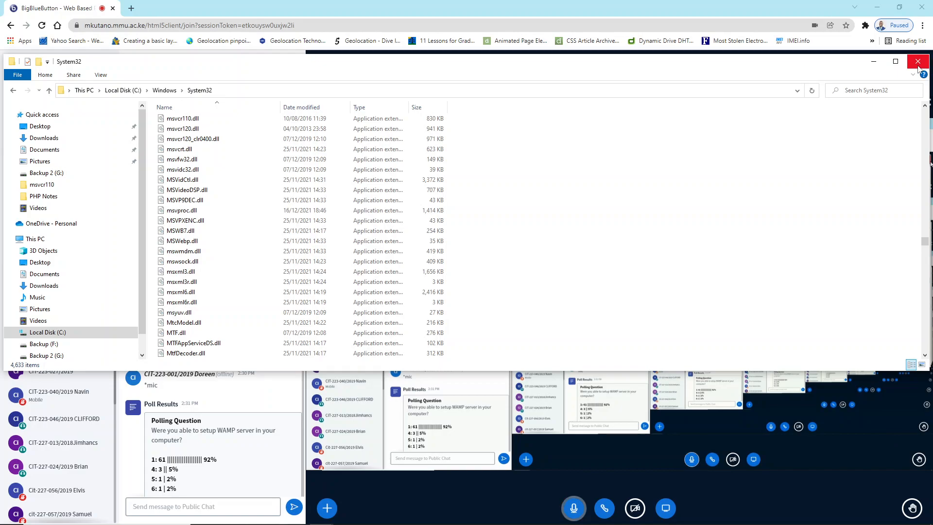
Step: Close the System32 File Explorer window
{"action": "left_click", "coordinate": [917, 61]}
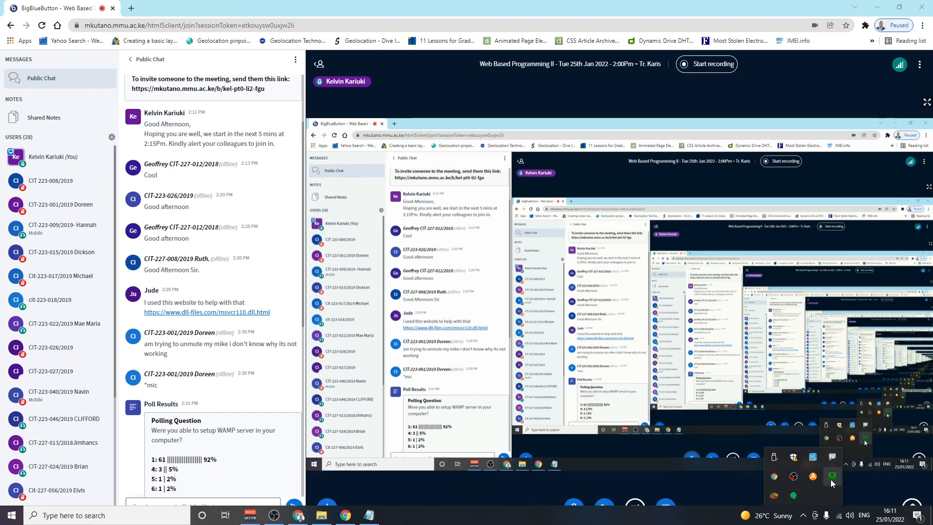
{"action": "mouse_move", "coordinate": [831, 476]}
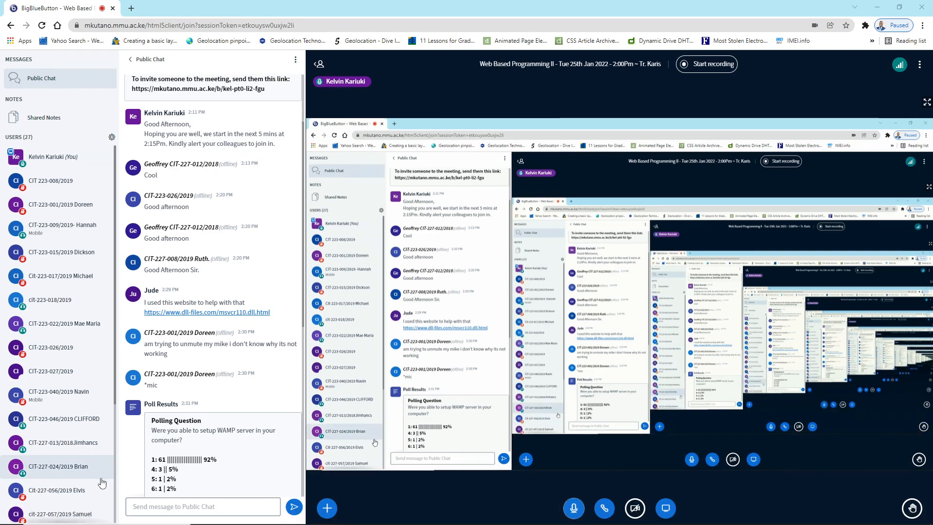
Step: Launch services.msc from the Run box and scroll to the wampapache64, wampmariadb64 and wampmysqld64 entries
{"action": "key", "text": "Win+r"}
{"action": "type", "text": "services.msc"}
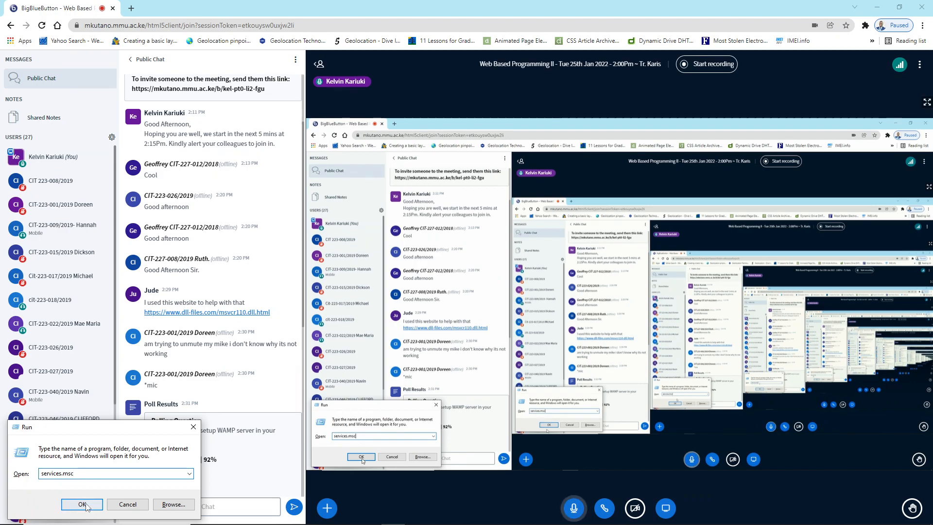
{"action": "left_click", "coordinate": [82, 504]}
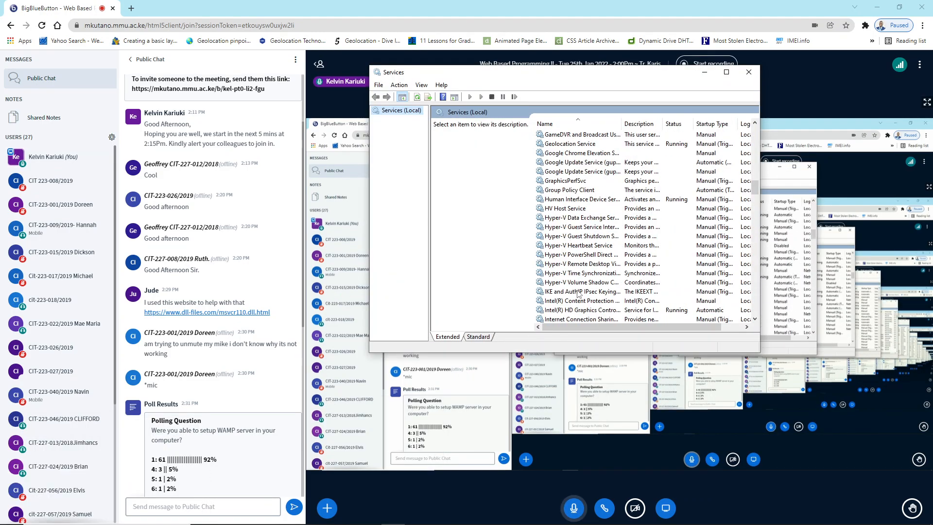
{"action": "scroll", "scroll_direction": "down", "scroll_amount": 3}
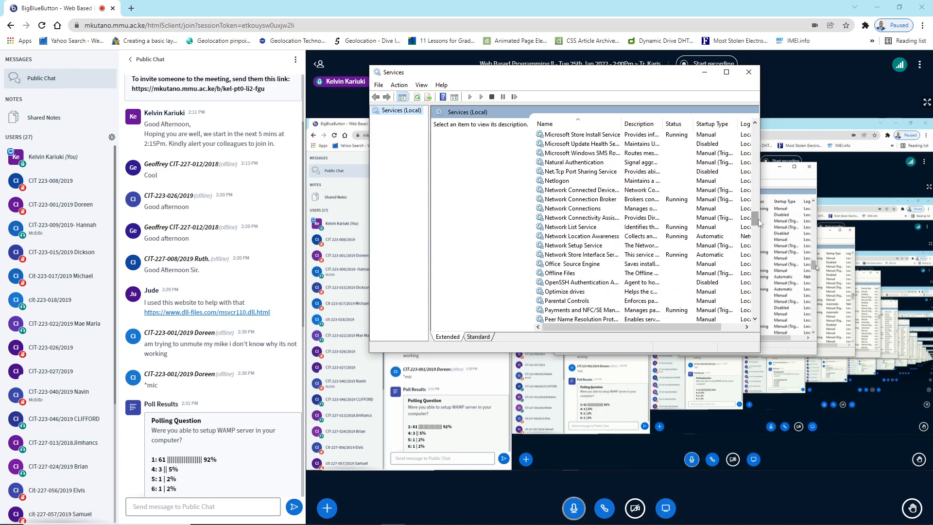
{"action": "scroll", "scroll_direction": "down", "scroll_amount": 3}
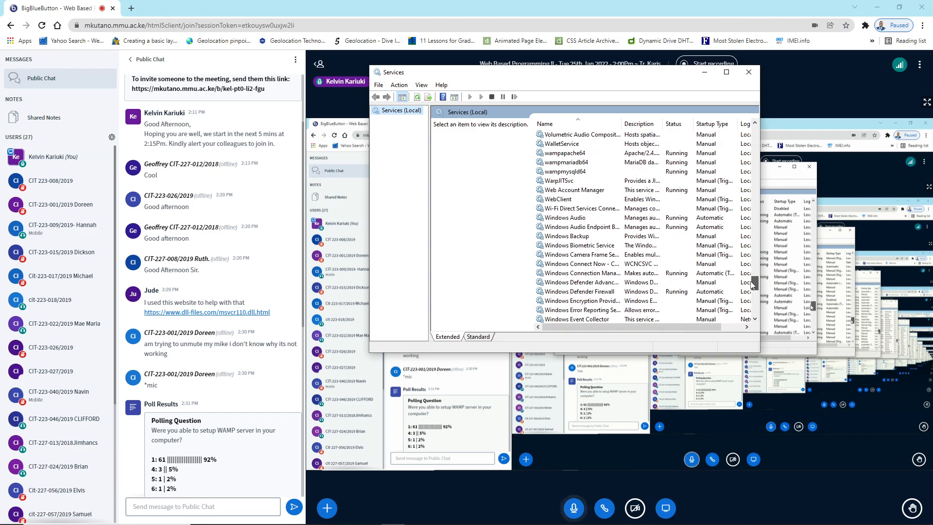
{"action": "scroll", "scroll_direction": "down", "scroll_amount": 3}
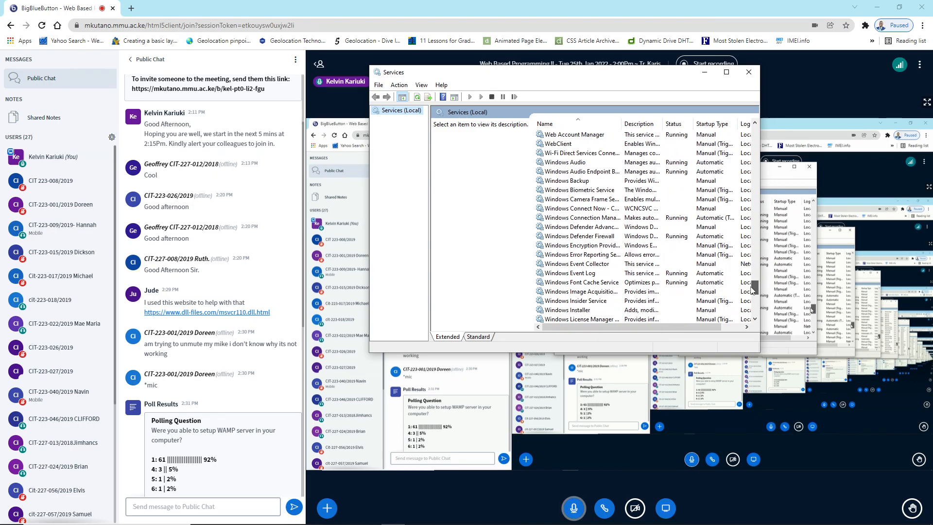
{"action": "scroll", "scroll_direction": "down", "scroll_amount": 3}
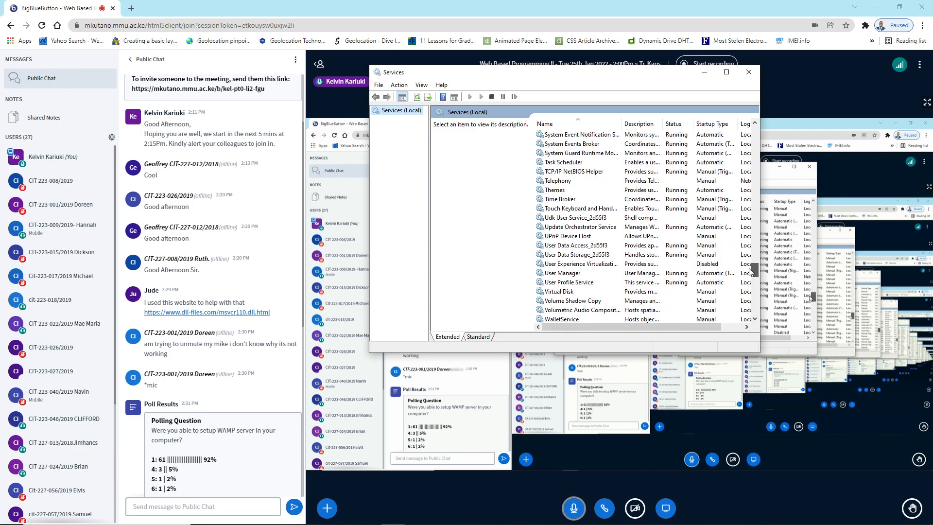
{"action": "scroll", "scroll_direction": "down", "scroll_amount": 3}
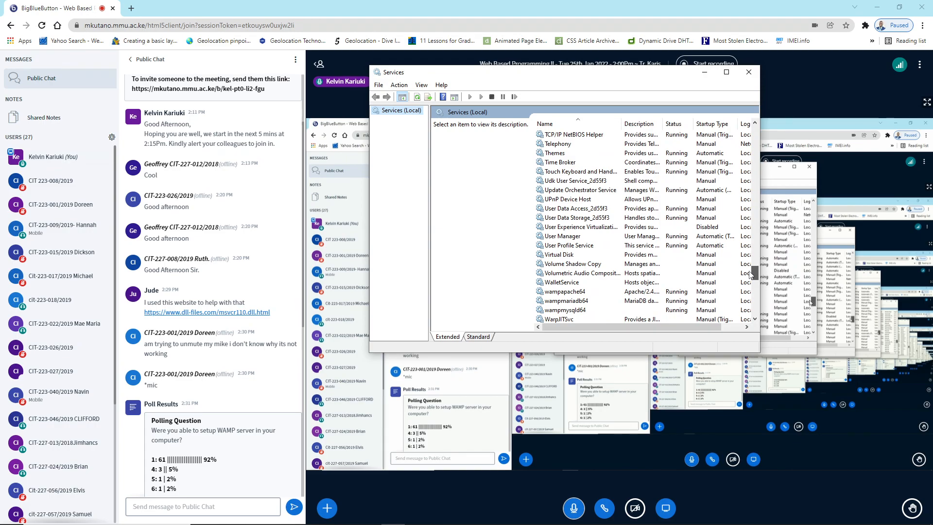
{"action": "scroll", "scroll_direction": "down", "scroll_amount": 3}
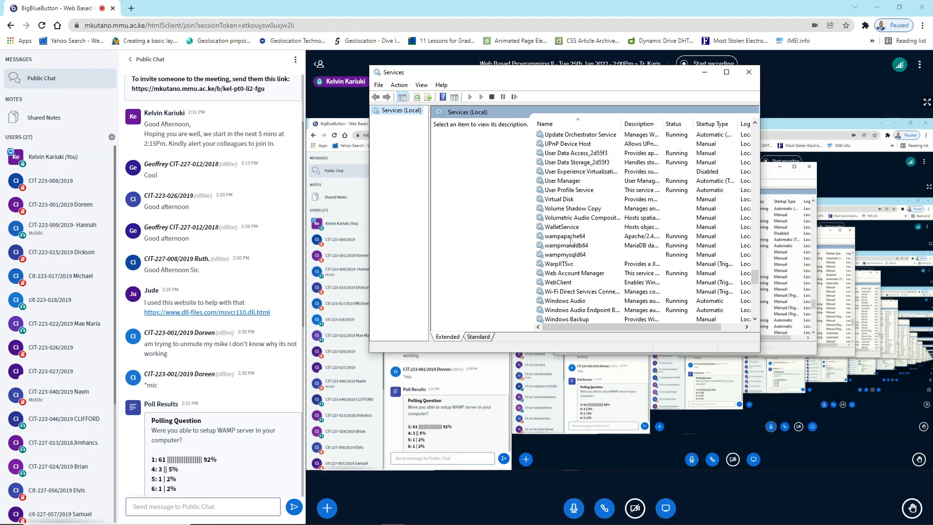
Step: Stop wampapache64, wampmariadb64 and wampmysqld64, then close the Services window
{"action": "right_click", "coordinate": [571, 236]}
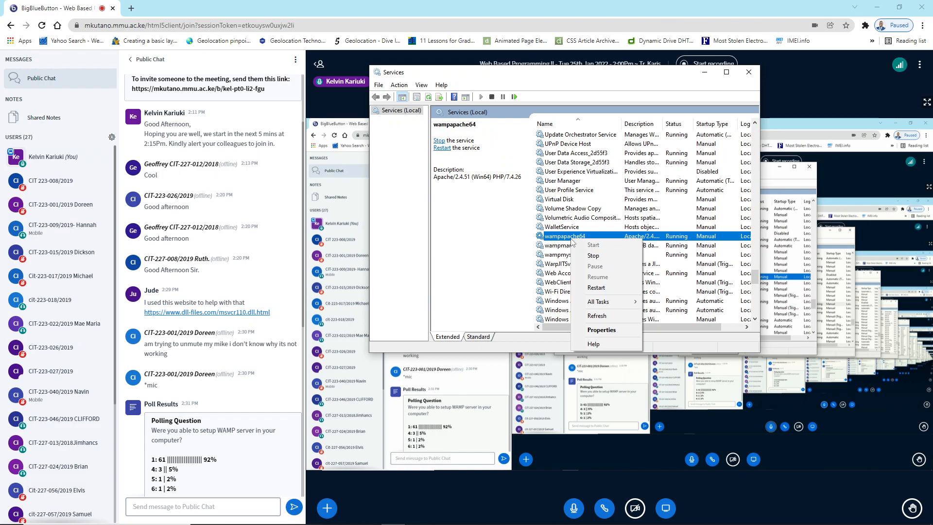
{"action": "left_click", "coordinate": [593, 255]}
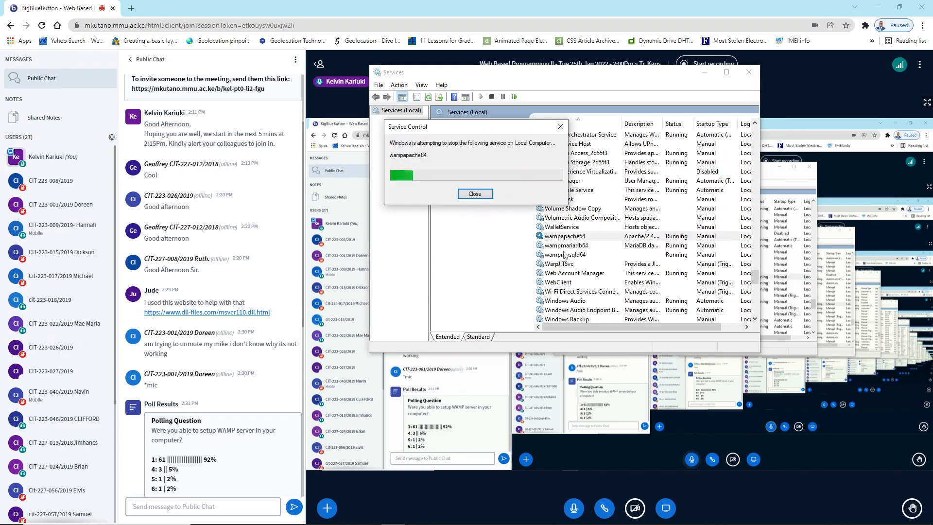
{"action": "right_click", "coordinate": [565, 245]}
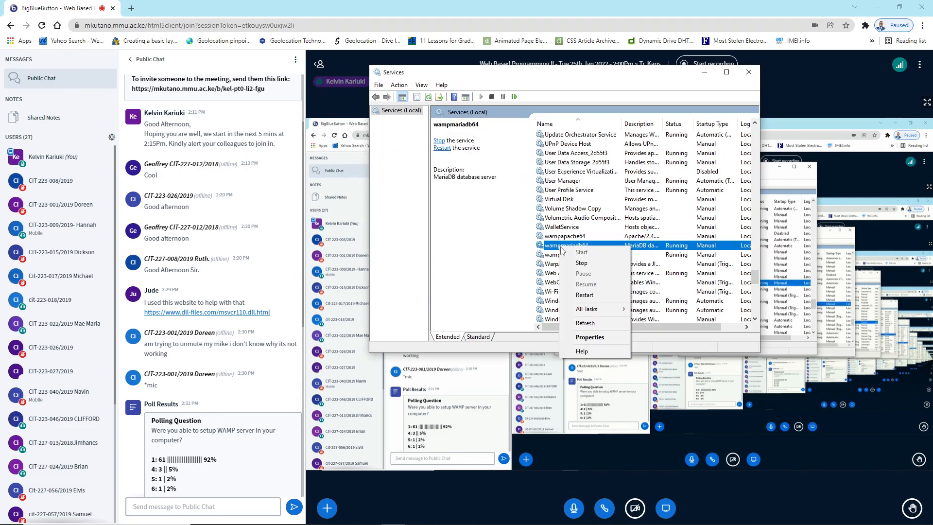
{"action": "left_click", "coordinate": [581, 262]}
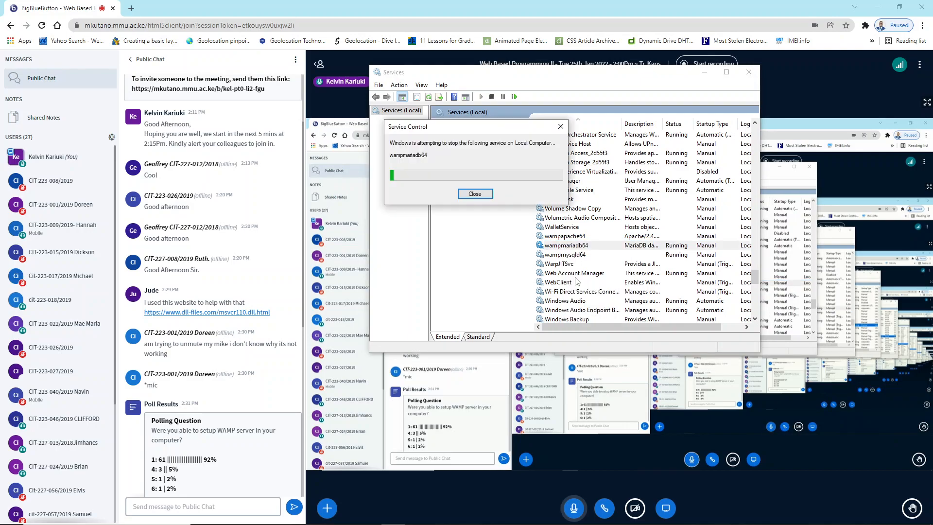
{"action": "right_click", "coordinate": [563, 254]}
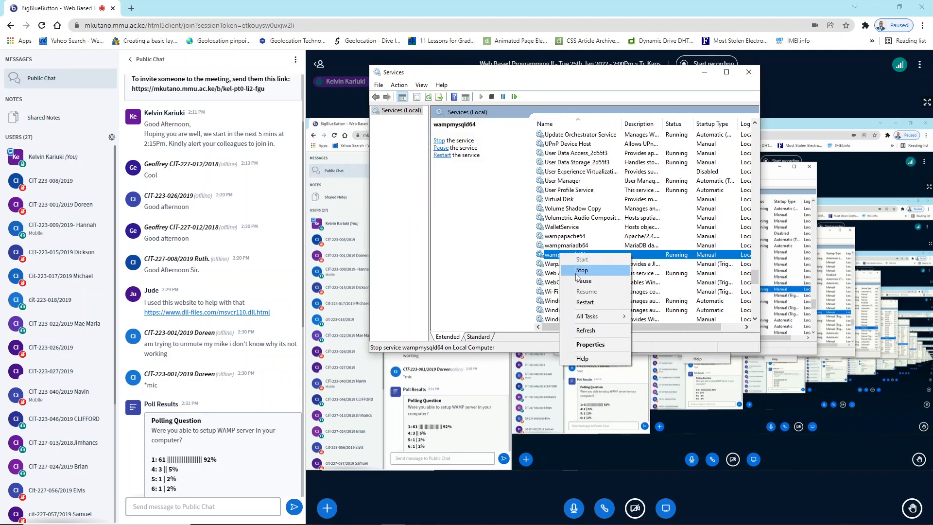
{"action": "left_click", "coordinate": [581, 270]}
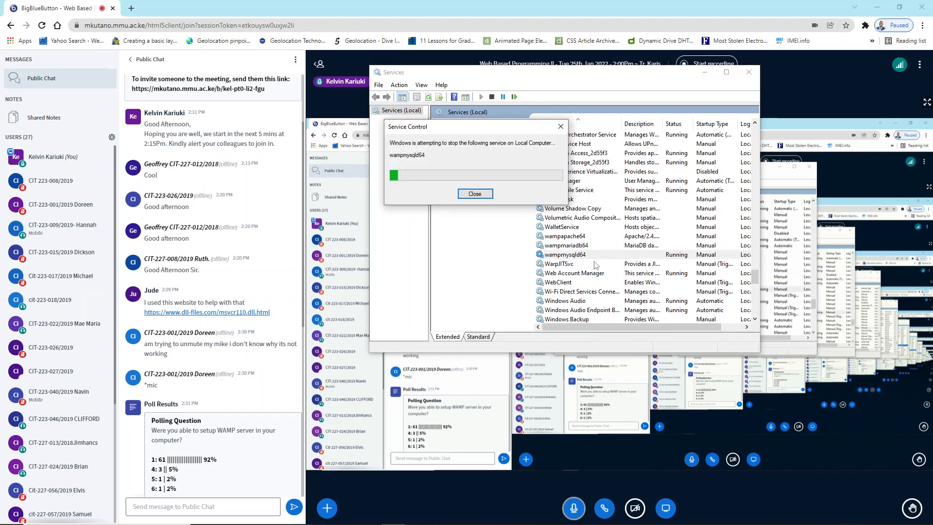
{"action": "left_click", "coordinate": [474, 193]}
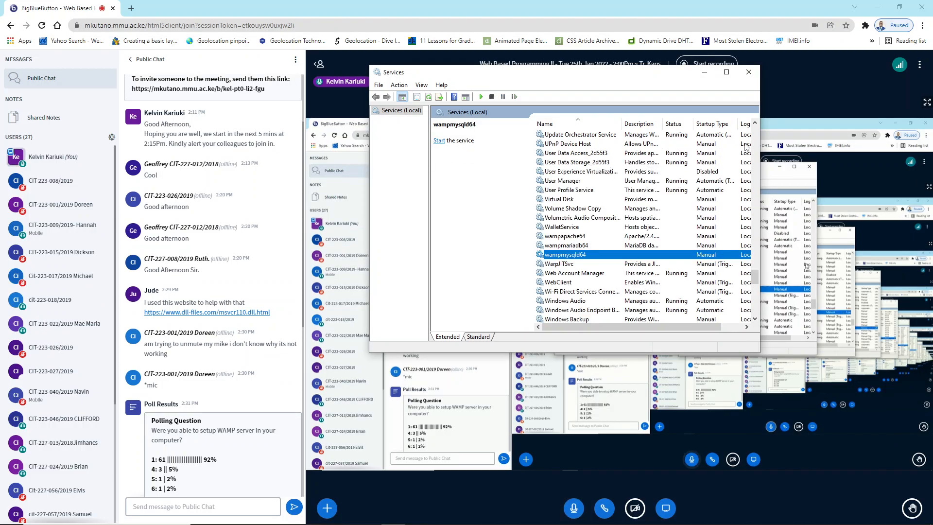
{"action": "left_click", "coordinate": [747, 71]}
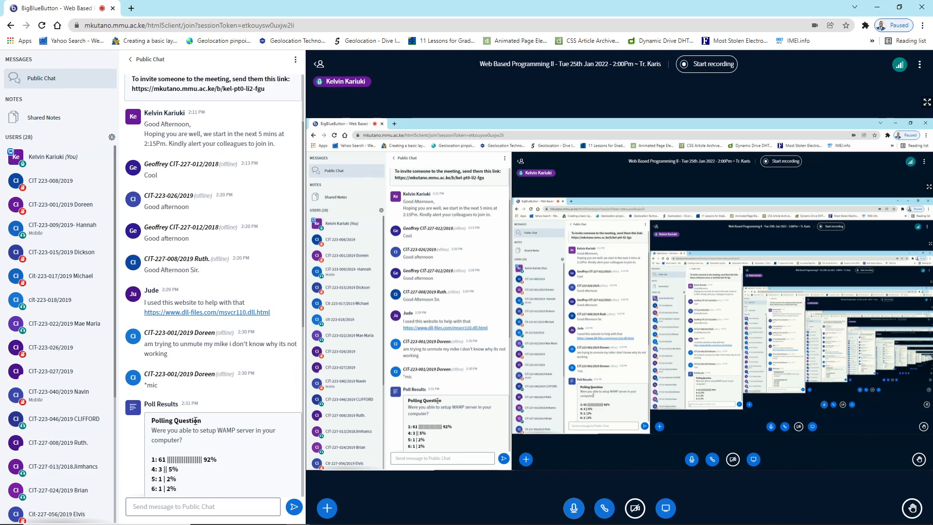
Step: Relaunch wampserver64 from the Start search and open a new Chrome tab
{"action": "left_click", "coordinate": [8, 515]}
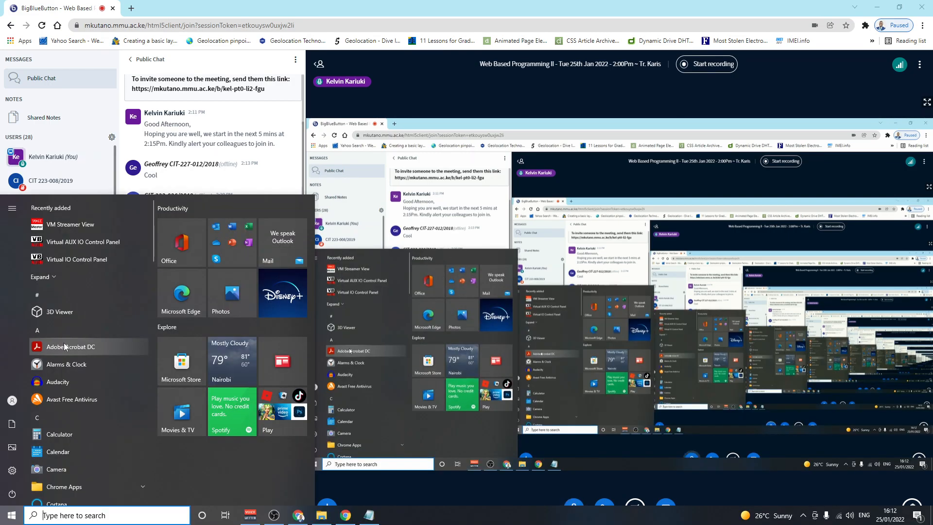
{"action": "type", "text": "wampserver64"}
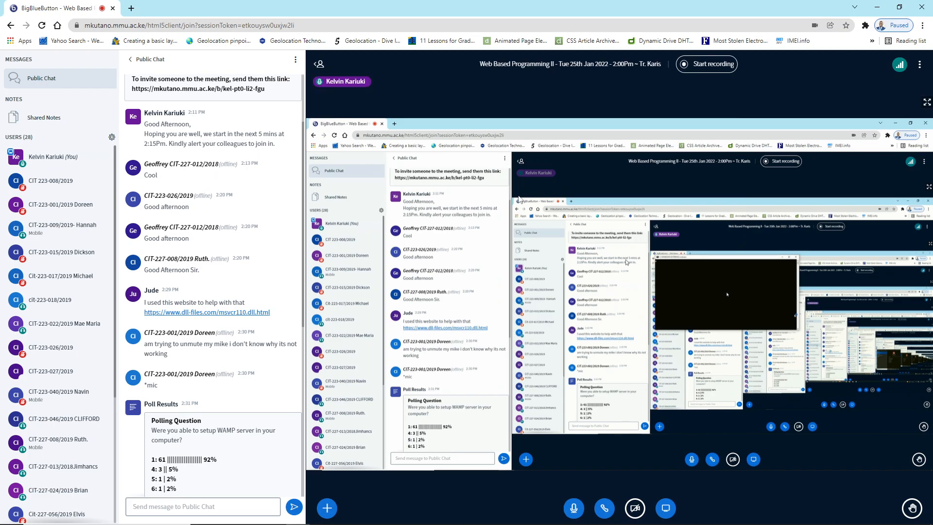
{"action": "left_click", "coordinate": [247, 7]}
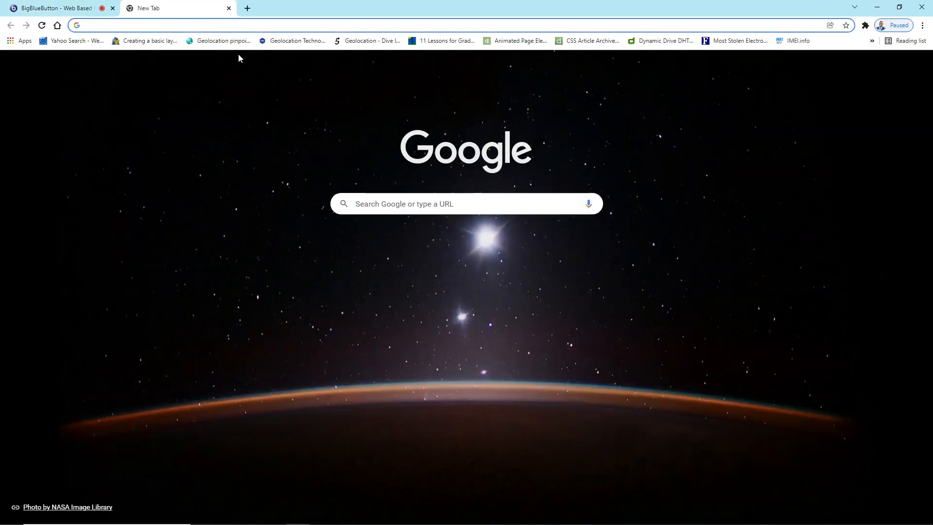
Step: Load localhost and scroll to view Apache 2.4.51, PHP 7.4.26, MySQL 8.0.27, MariaDB 10.6.5
{"action": "type", "text": "localhost"}
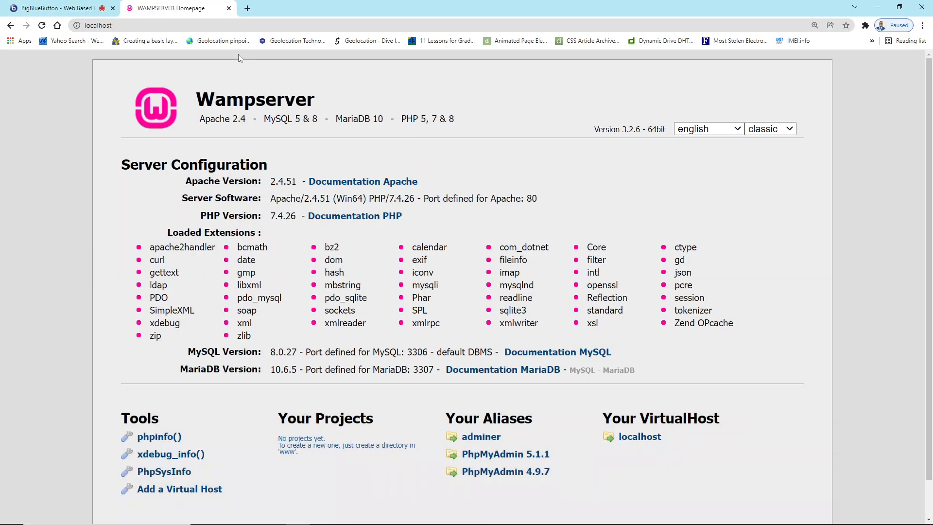
{"action": "scroll", "scroll_direction": "down", "scroll_amount": 3}
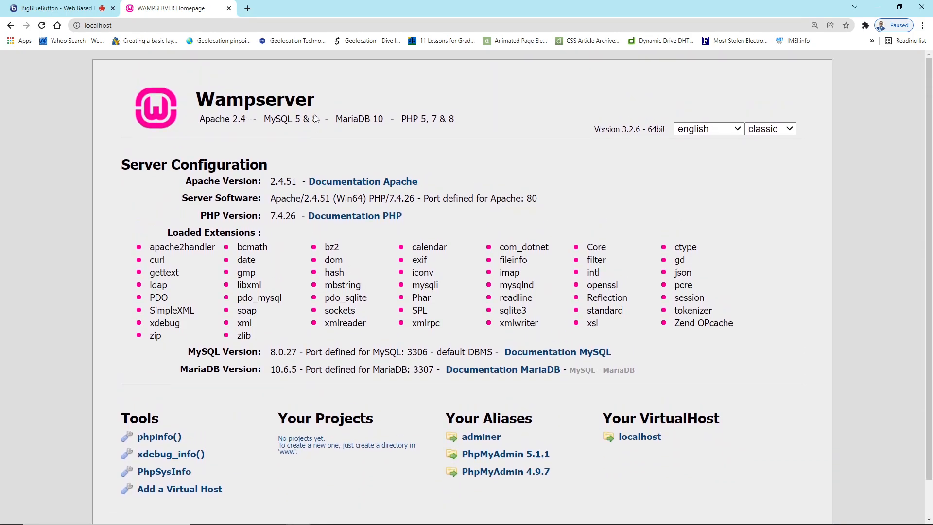
{"action": "mouse_move", "coordinate": [369, 119]}
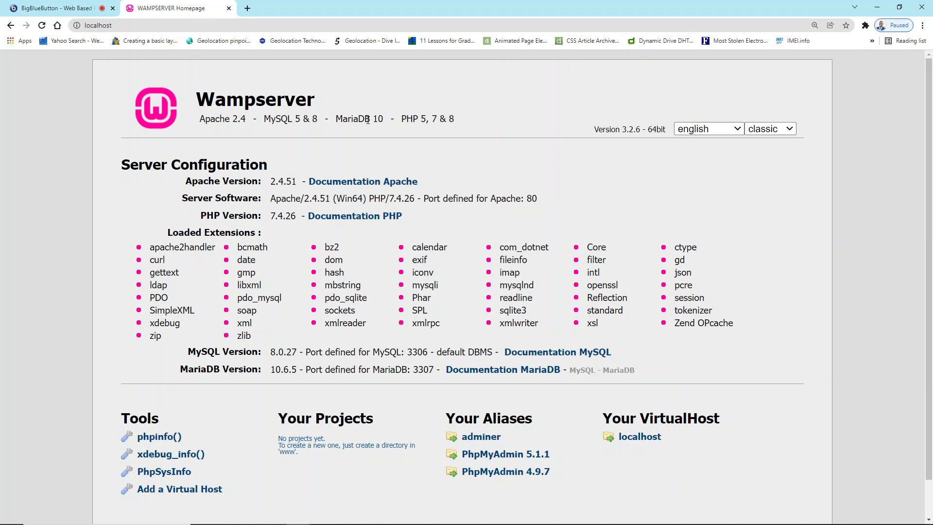
{"action": "mouse_move", "coordinate": [391, 154]}
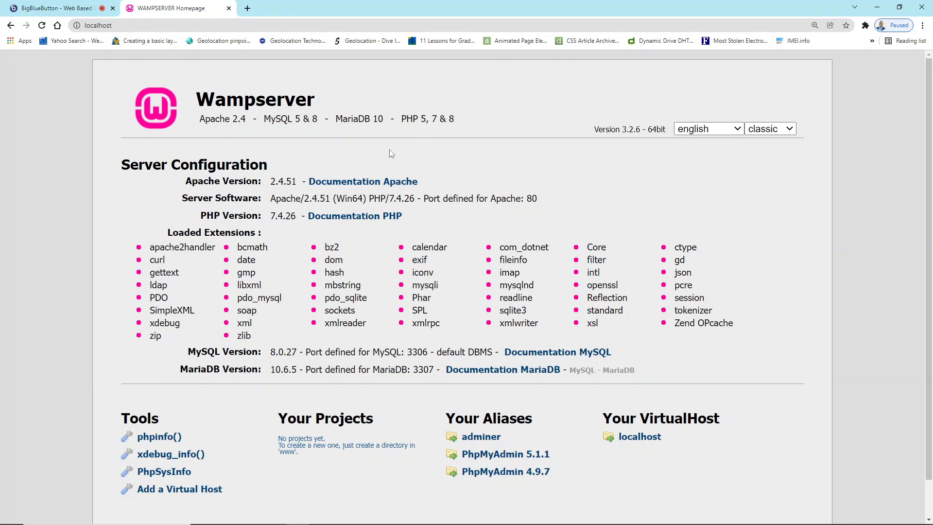
{"action": "mouse_move", "coordinate": [262, 149]}
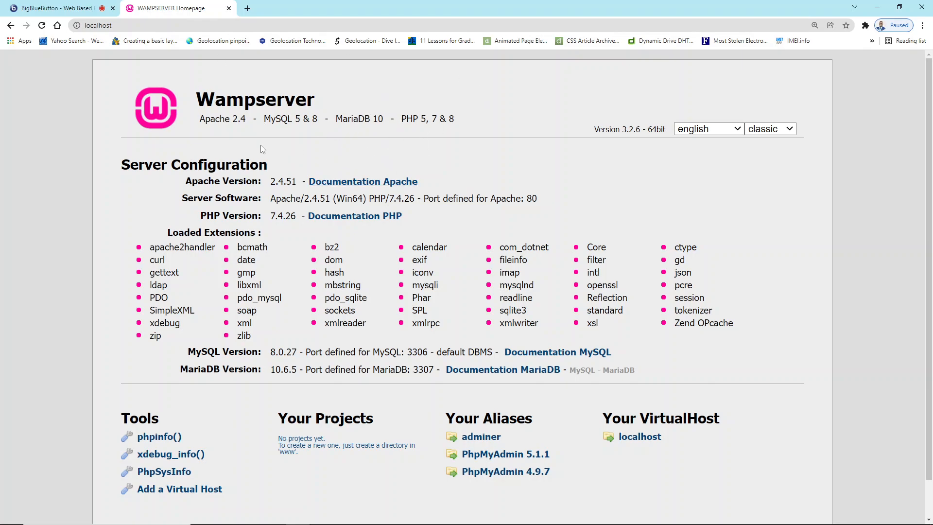
{"action": "mouse_move", "coordinate": [333, 162]}
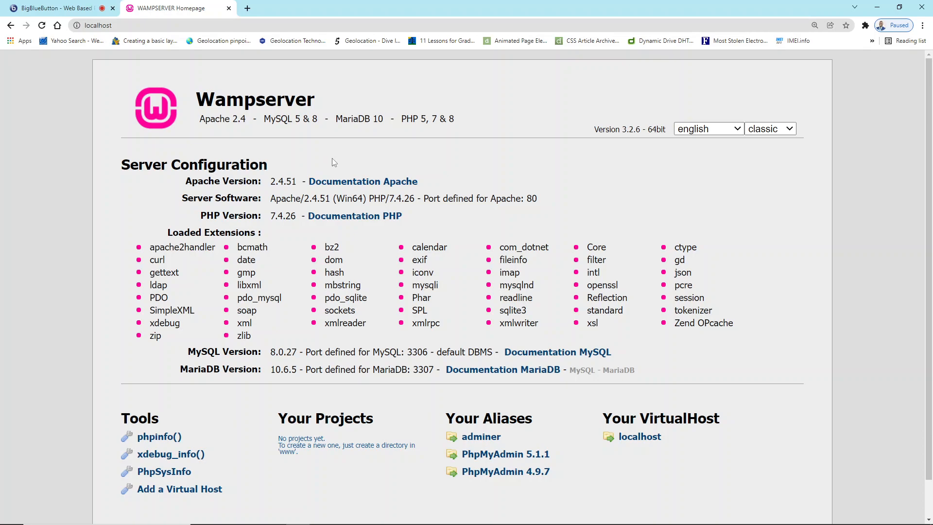
{"action": "mouse_move", "coordinate": [343, 173]}
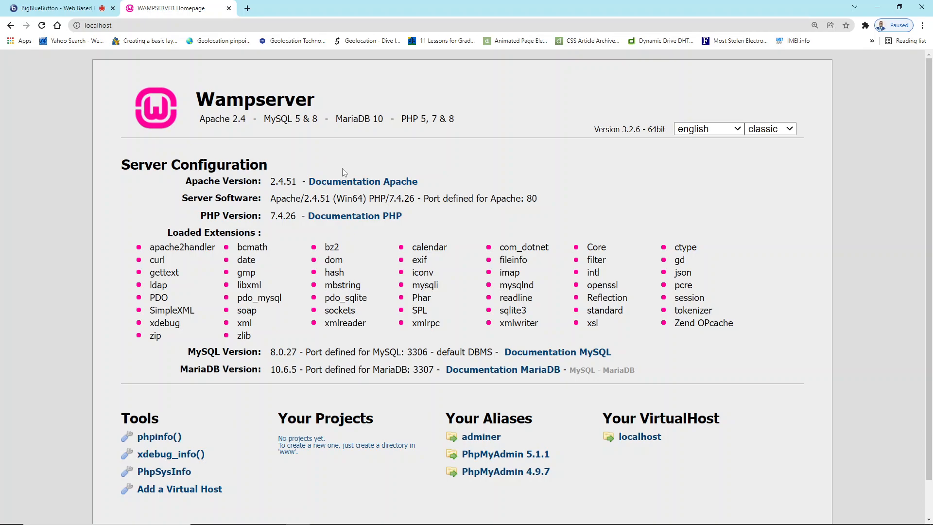
{"action": "mouse_move", "coordinate": [521, 180]}
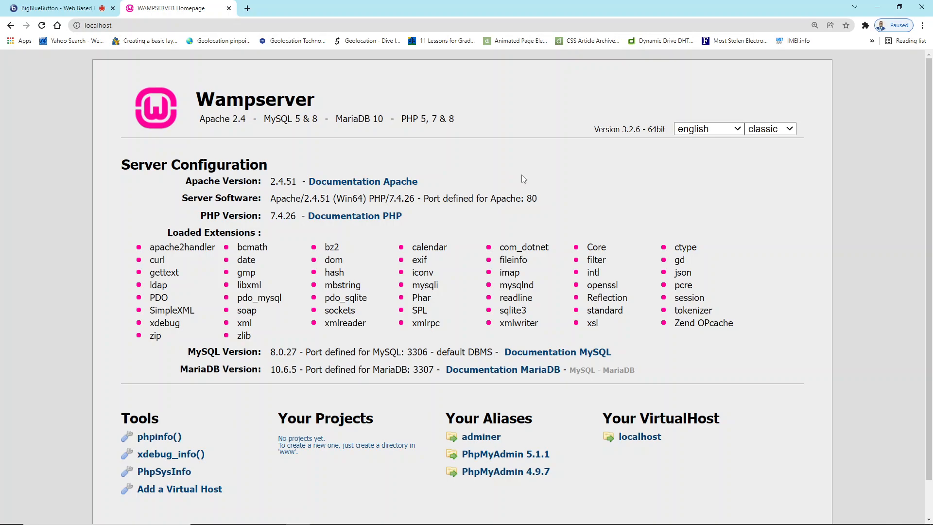